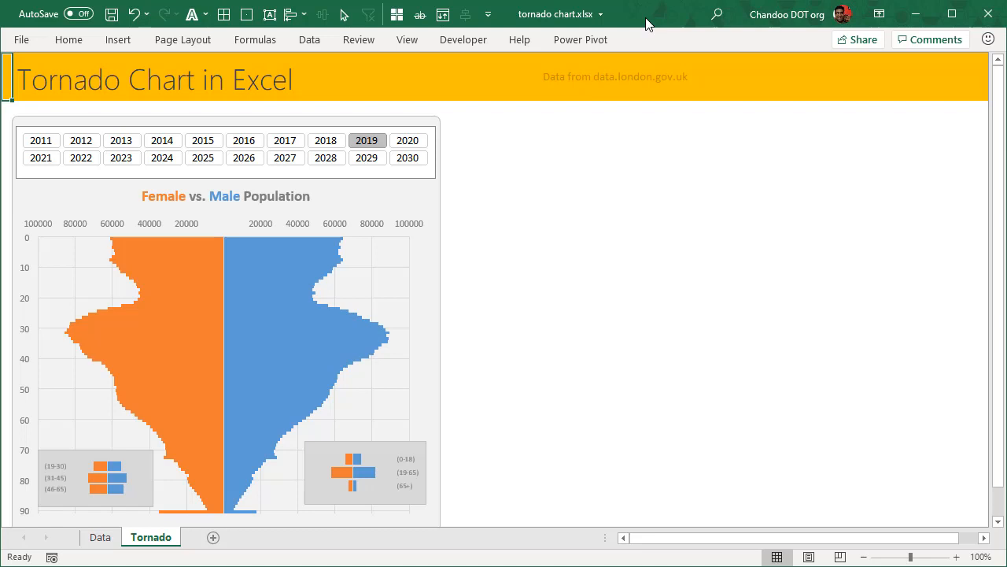
pyautogui.moveTo(636, 196)
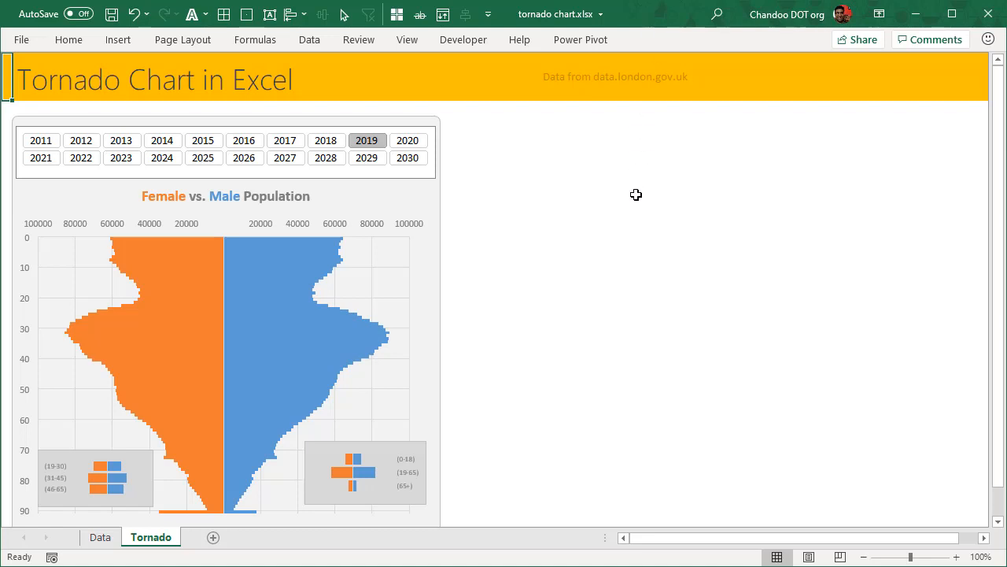
pyautogui.moveTo(617, 202)
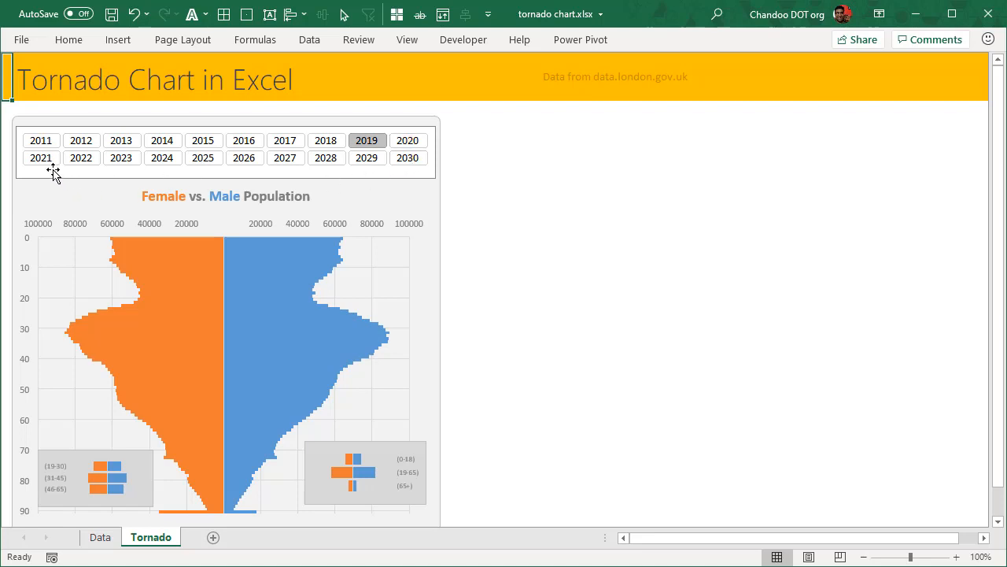
pyautogui.moveTo(617, 85)
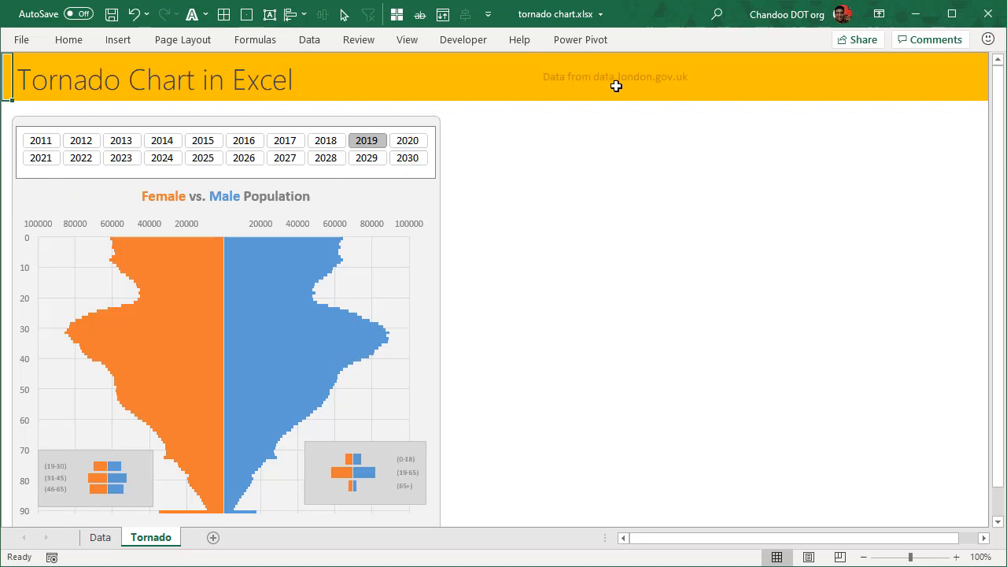
pyautogui.moveTo(649, 97)
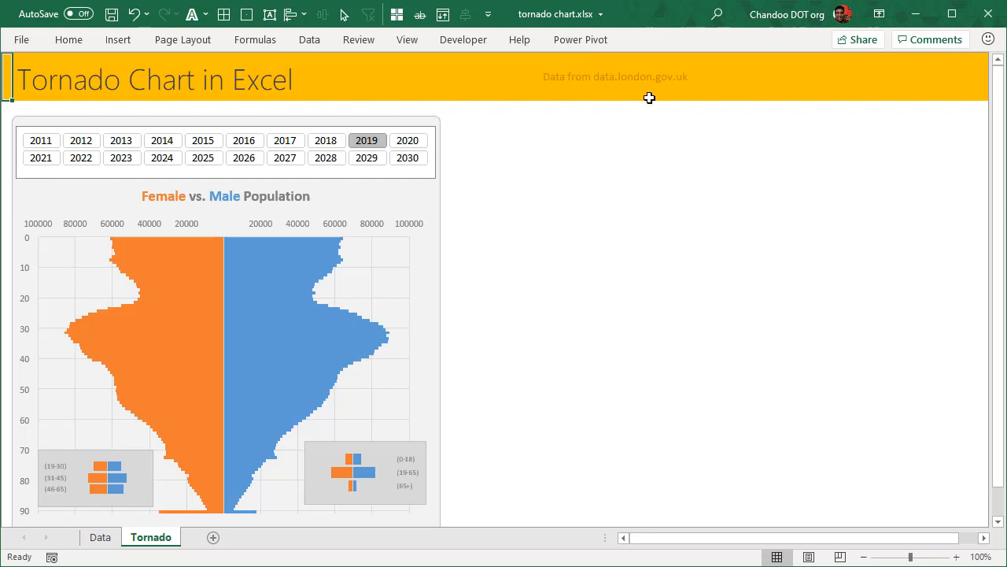
pyautogui.moveTo(164, 165)
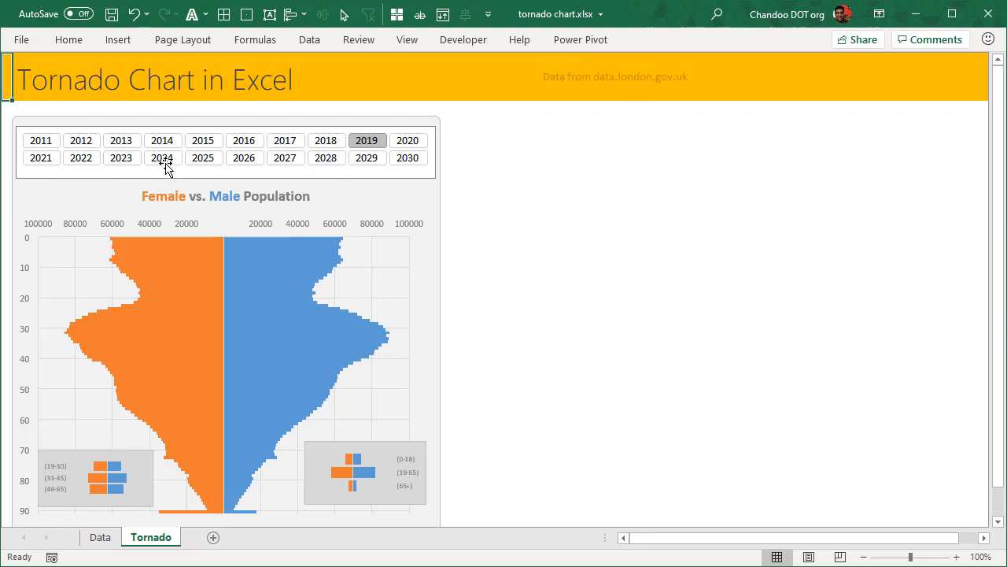
# Step: Select 2011 in the Year slicer so the tornado chart shows that year
pyautogui.click(162, 158)
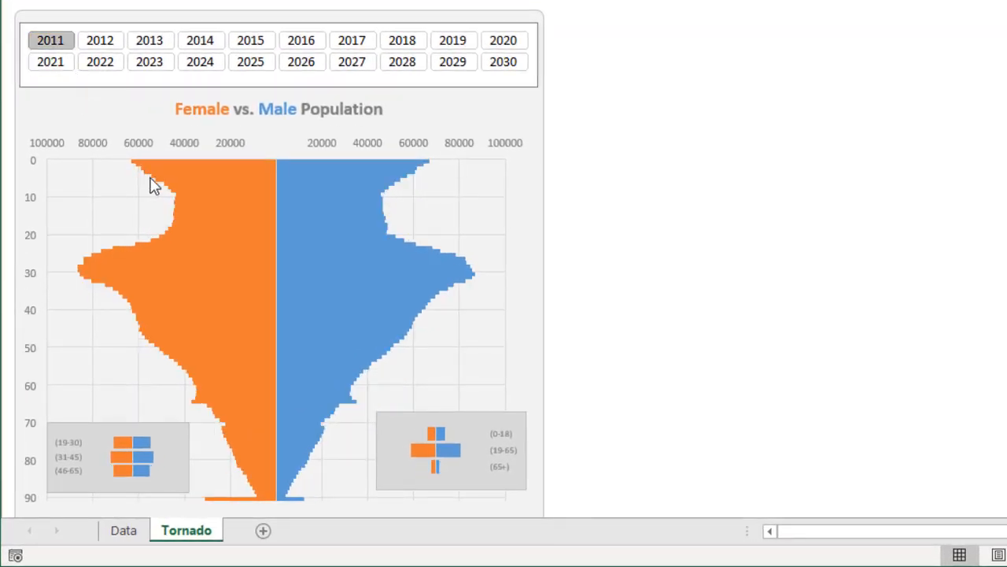
pyautogui.moveTo(85, 282)
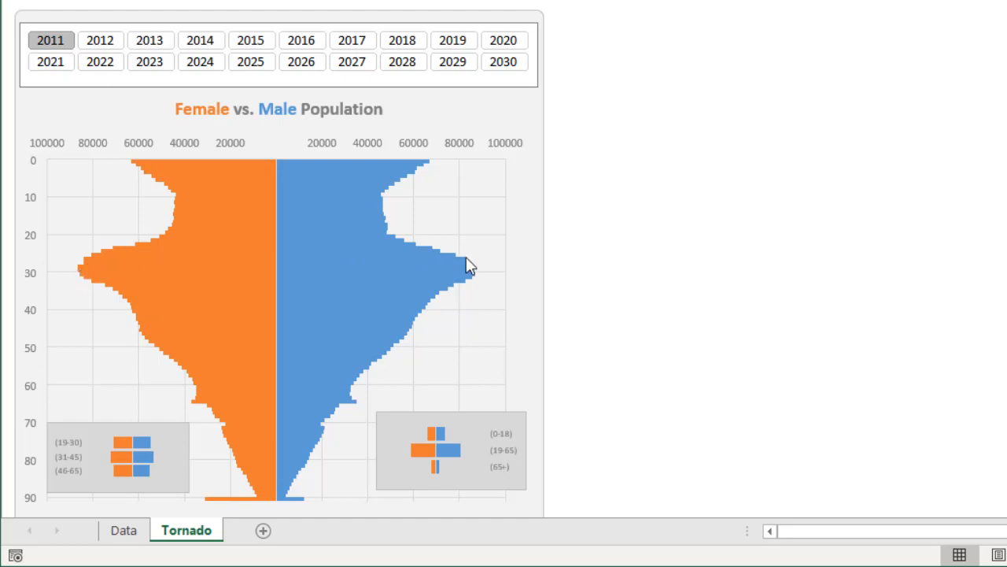
pyautogui.moveTo(227, 38)
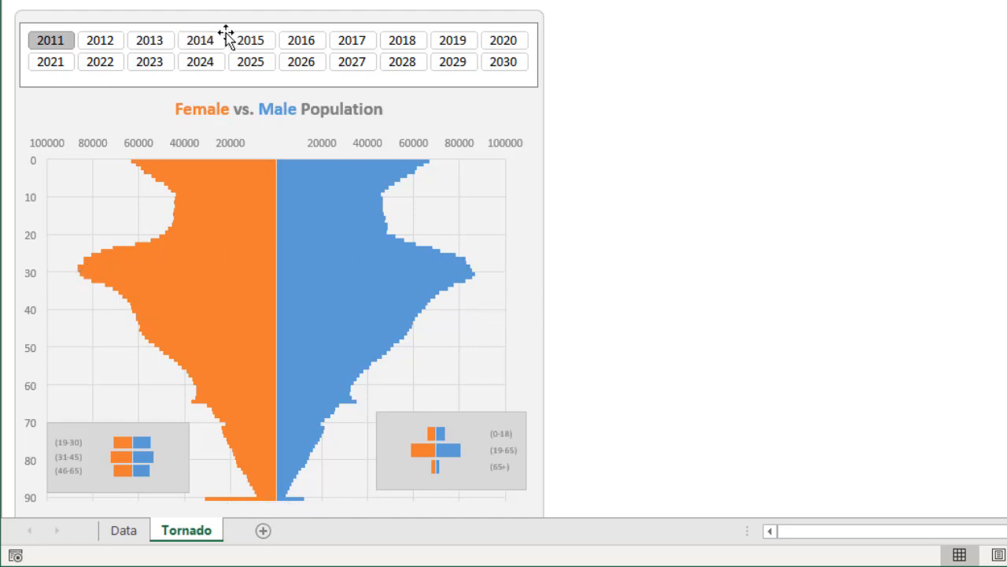
# Step: Step the Year slicer through 2019 and 2029, leaving the chart on 2012
pyautogui.click(453, 41)
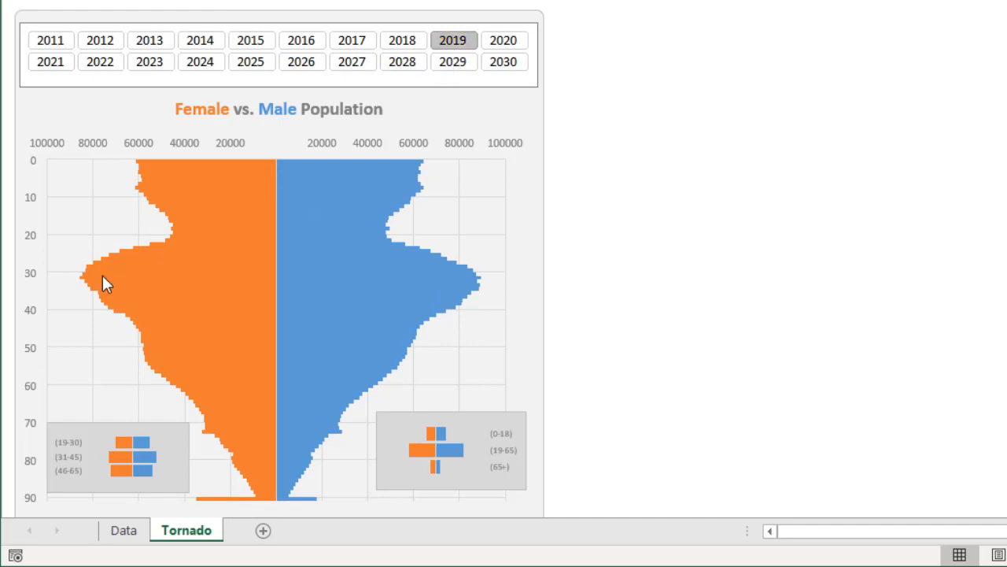
pyautogui.moveTo(81, 296)
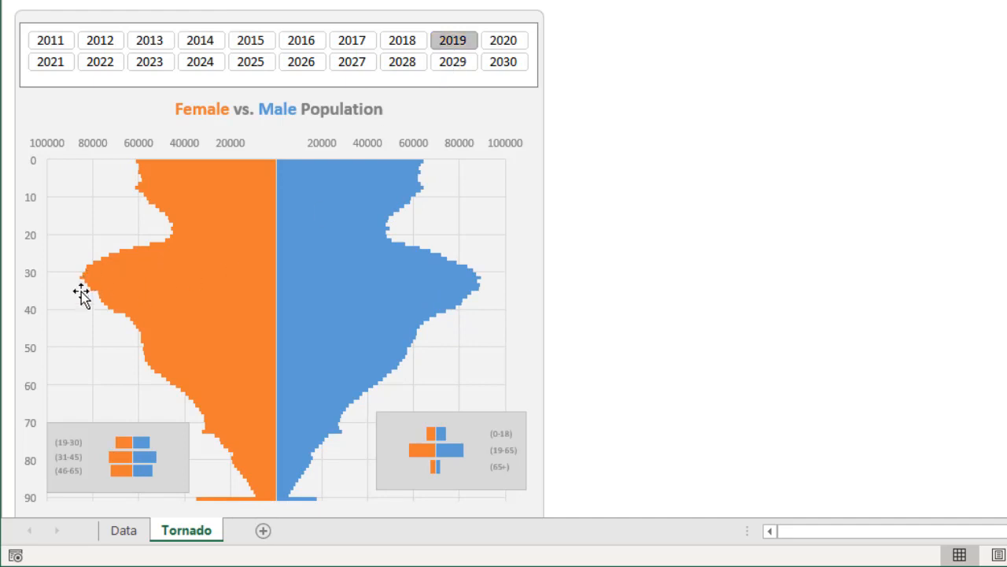
pyautogui.moveTo(85, 289)
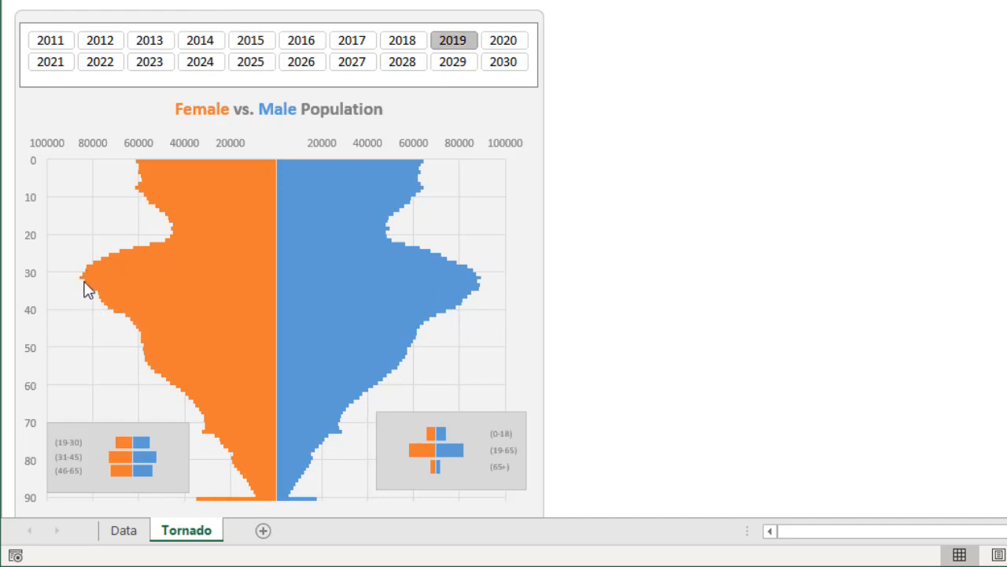
pyautogui.moveTo(486, 289)
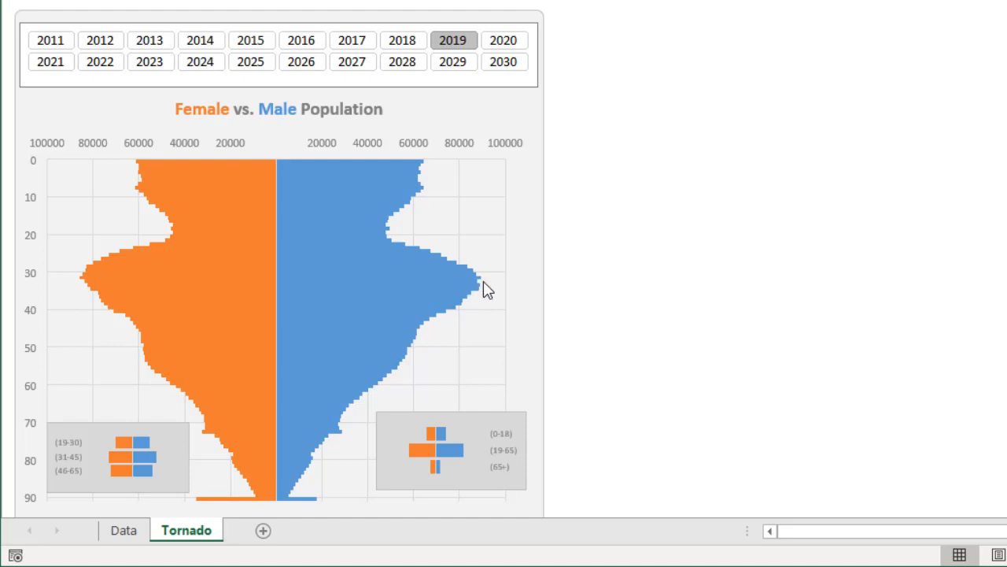
pyautogui.moveTo(385, 124)
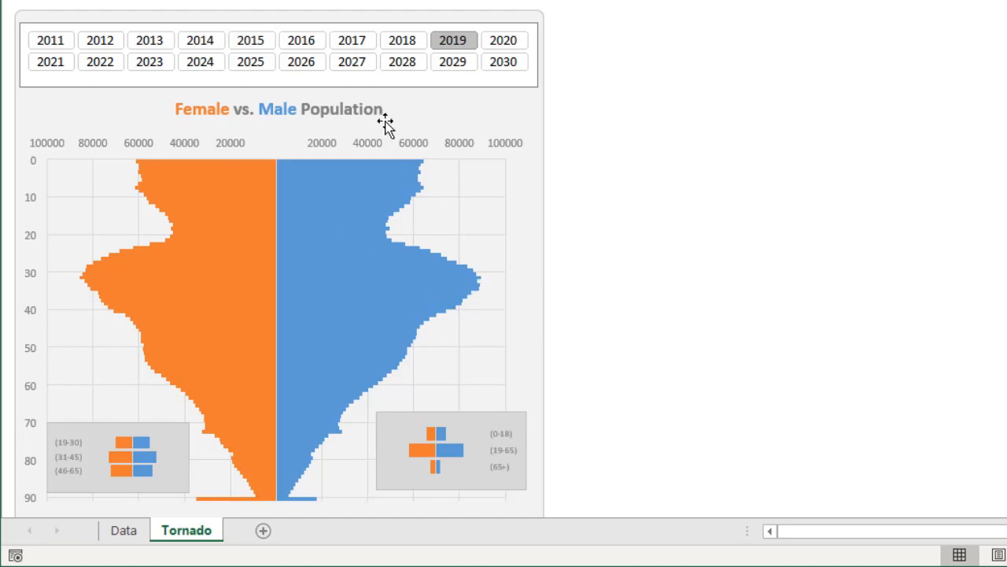
pyautogui.click(453, 62)
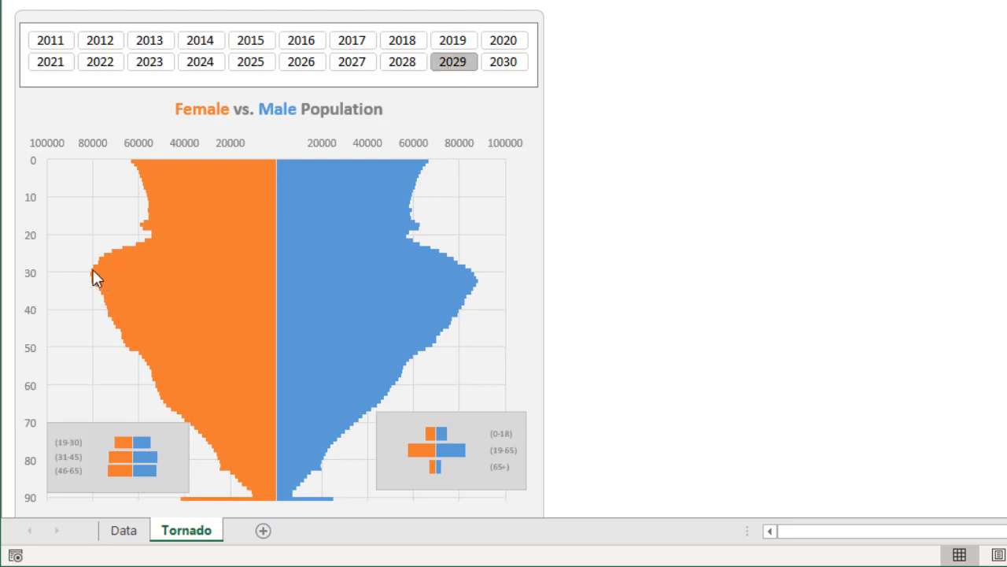
pyautogui.moveTo(491, 318)
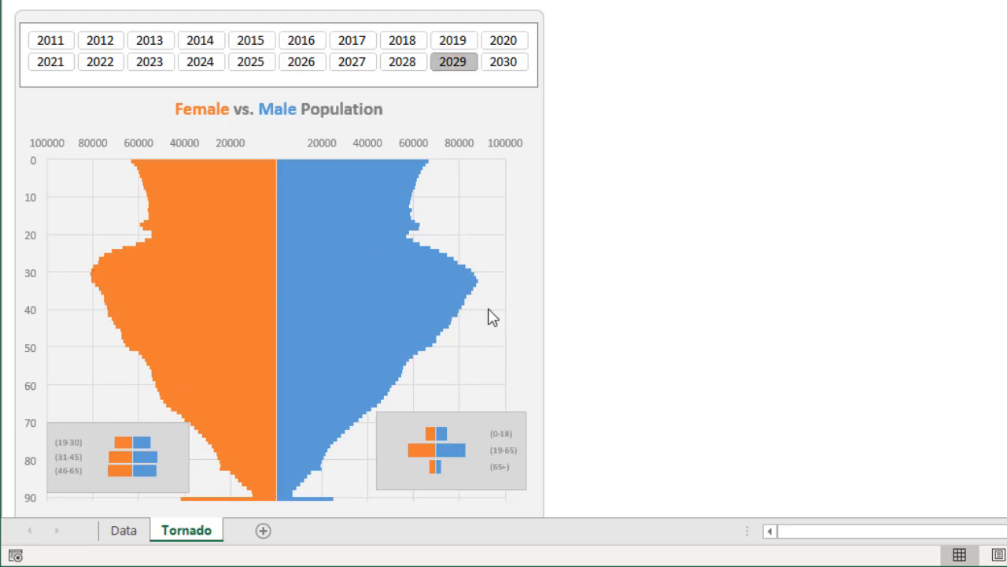
pyautogui.moveTo(475, 309)
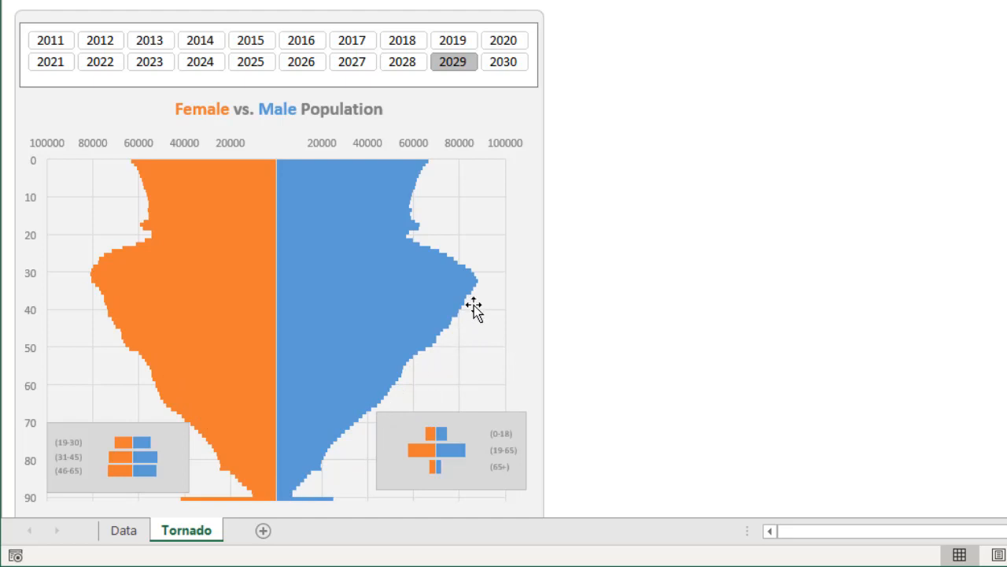
pyautogui.moveTo(195, 451)
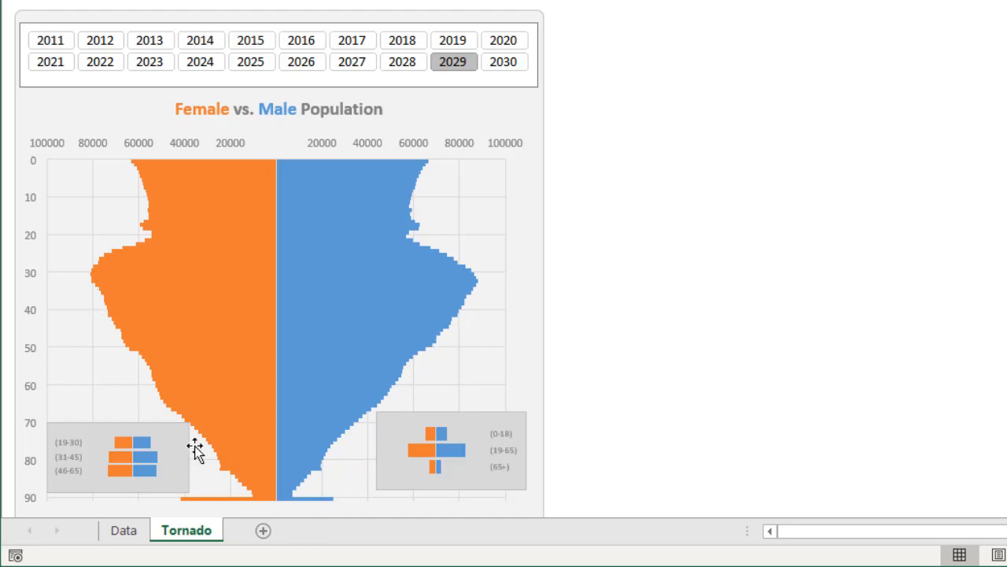
pyautogui.moveTo(422, 233)
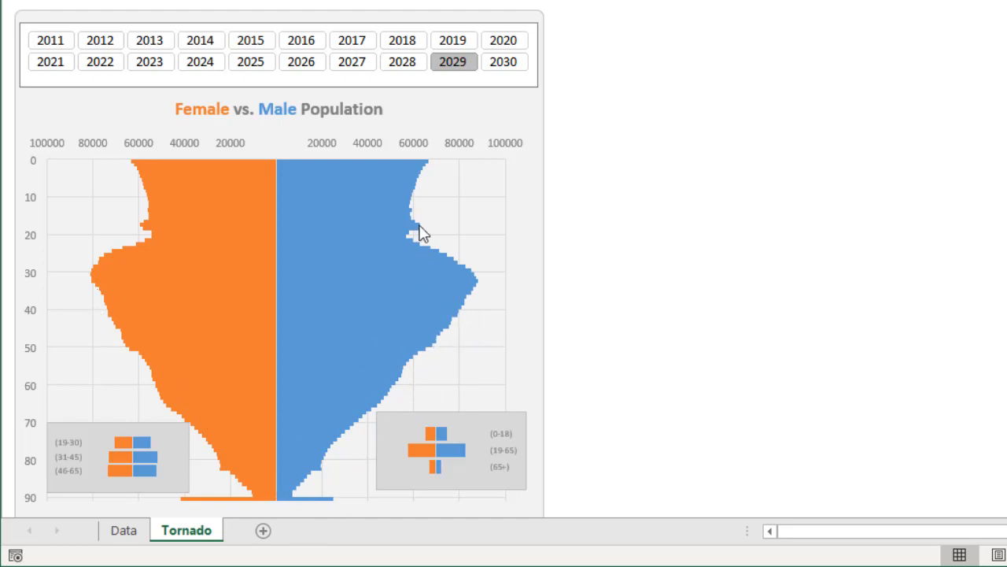
pyautogui.moveTo(151, 228)
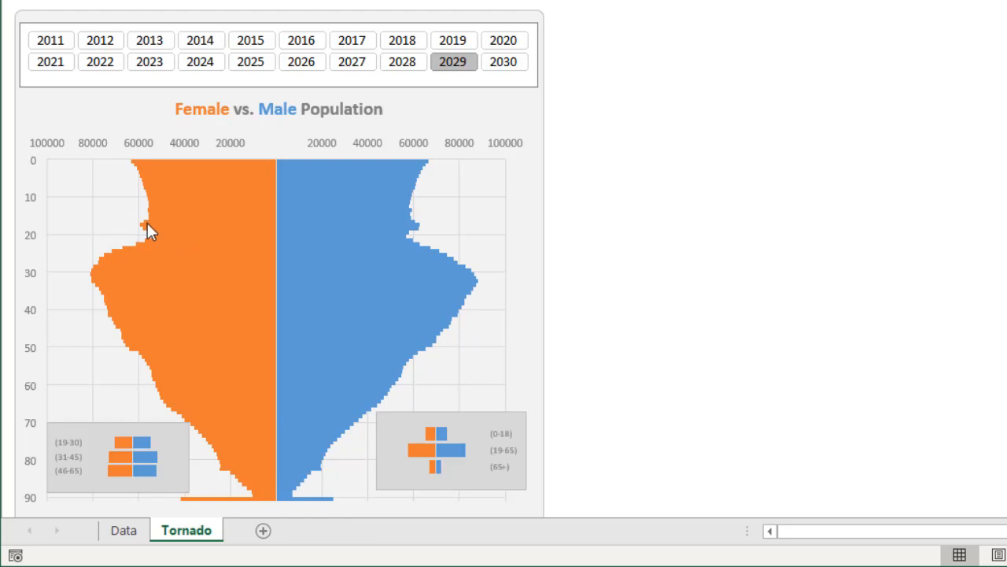
pyautogui.click(504, 62)
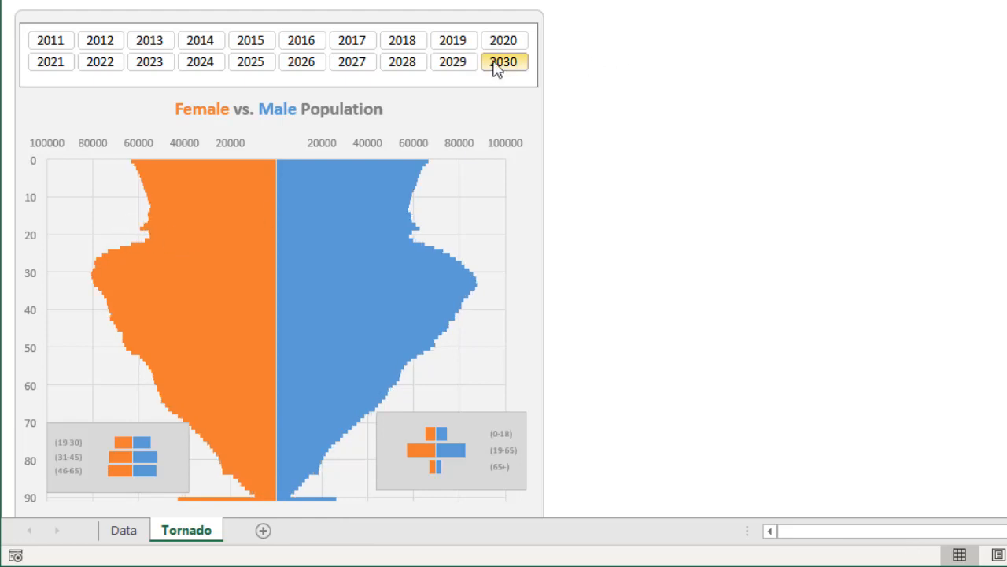
pyautogui.click(99, 41)
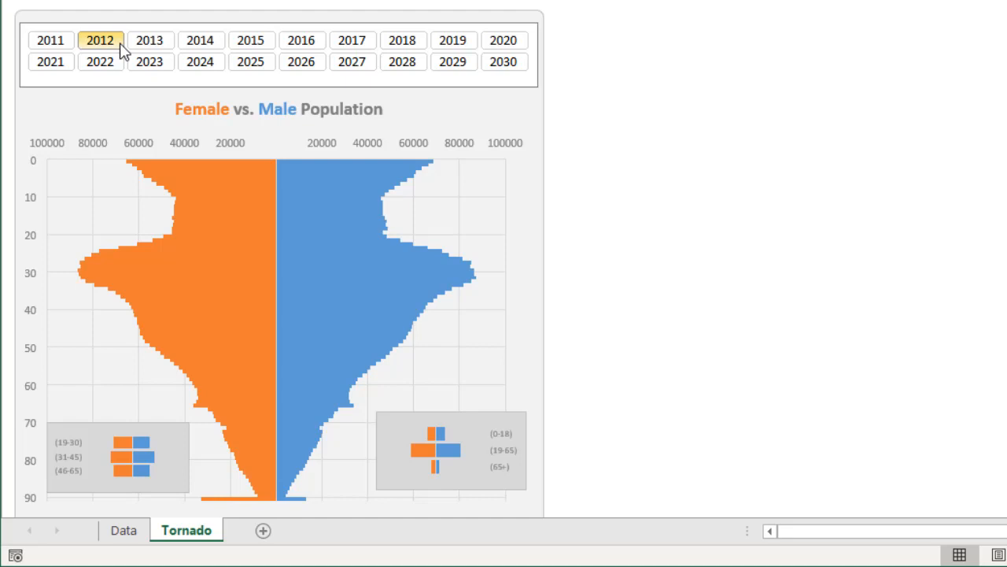
pyautogui.click(101, 41)
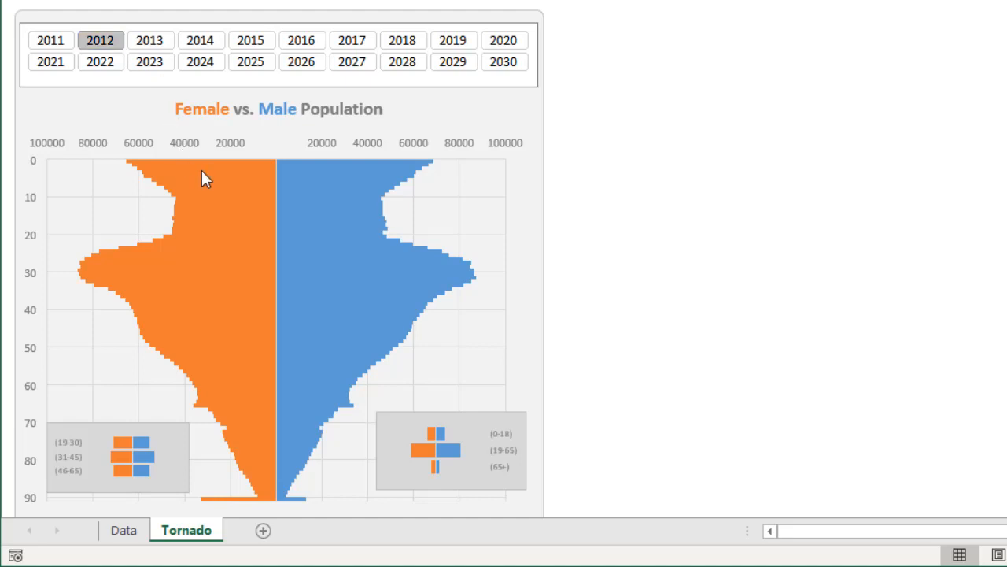
pyautogui.moveTo(165, 498)
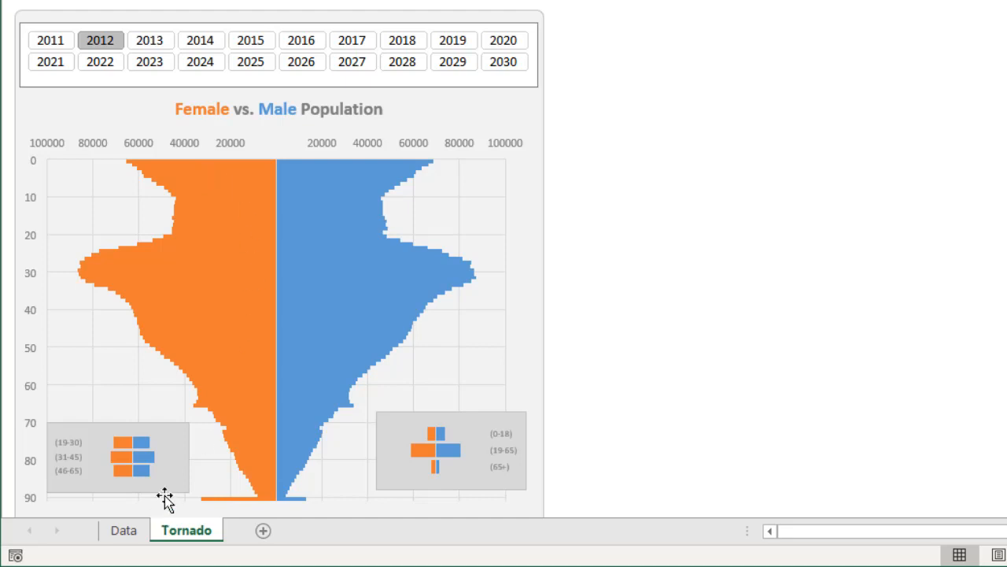
# Step: Switch to the Data sheet holding the source population table and pivot
pyautogui.click(123, 529)
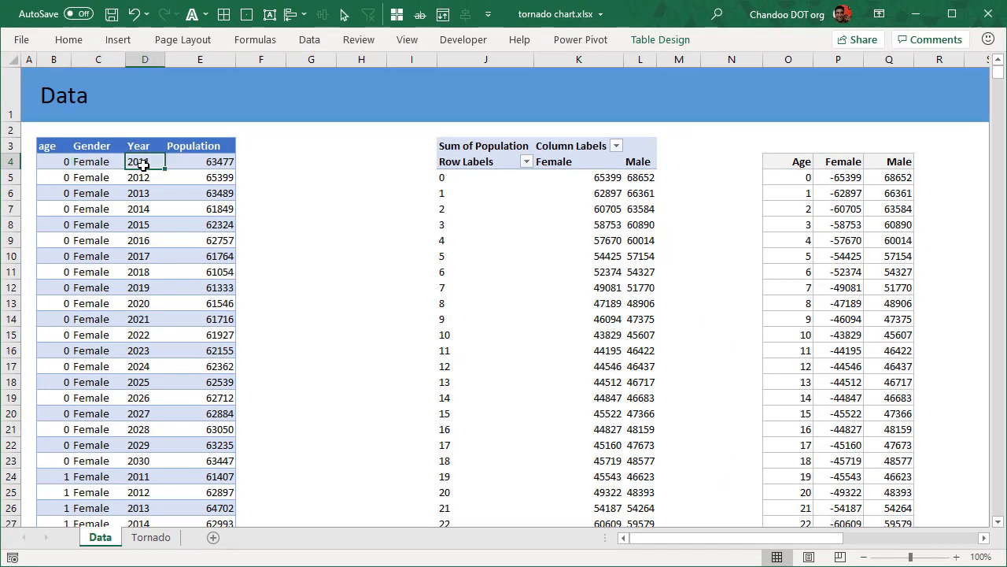
pyautogui.click(199, 161)
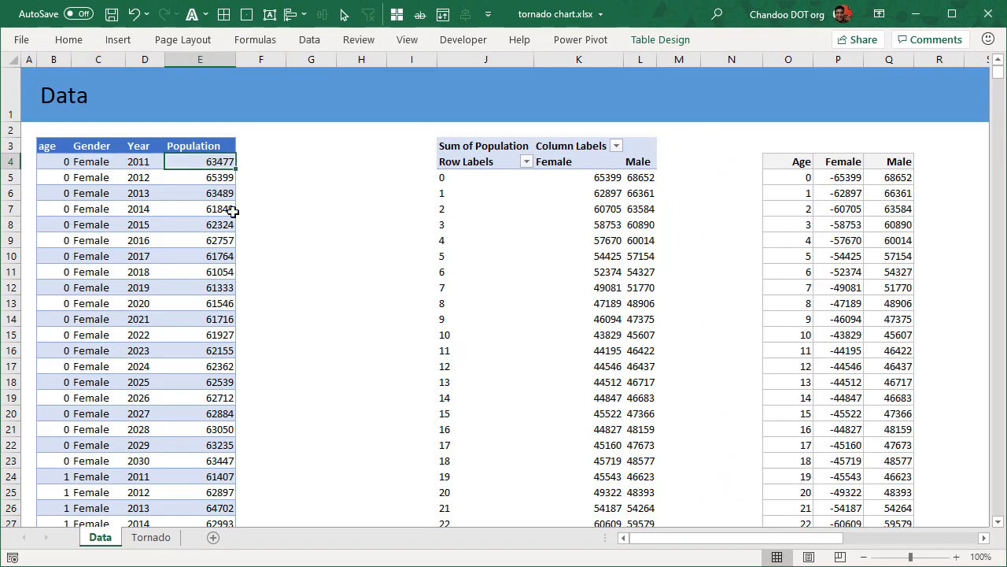
pyautogui.scroll(-3)
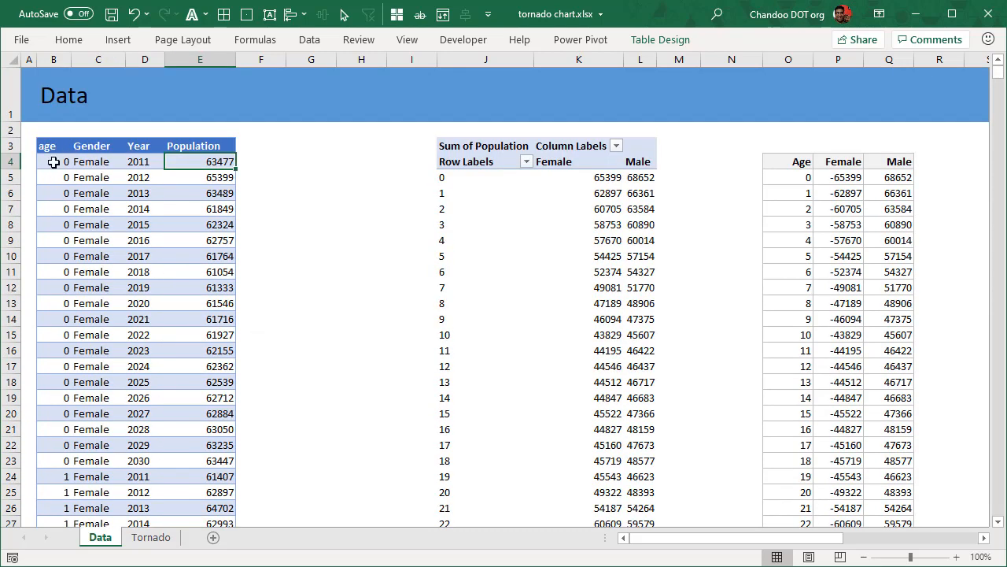
pyautogui.moveTo(402, 167)
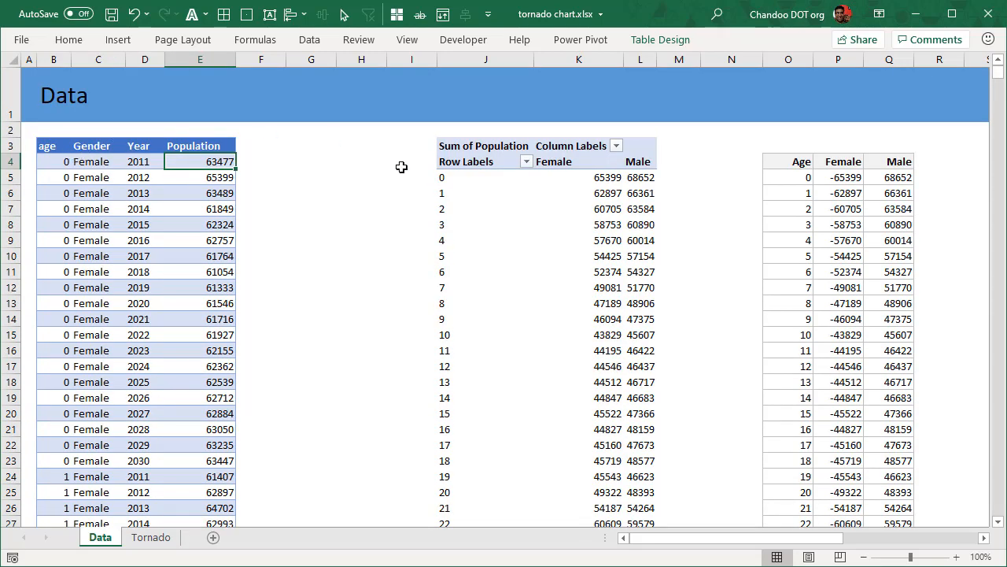
pyautogui.moveTo(418, 173)
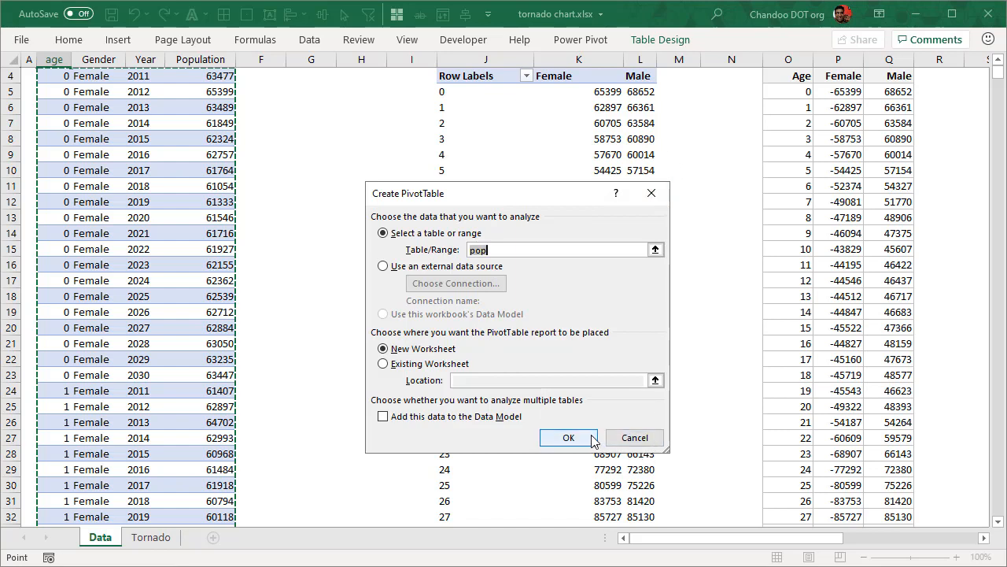
# Step: Confirm the PivotTable from table pop onto a new worksheet
pyautogui.click(568, 438)
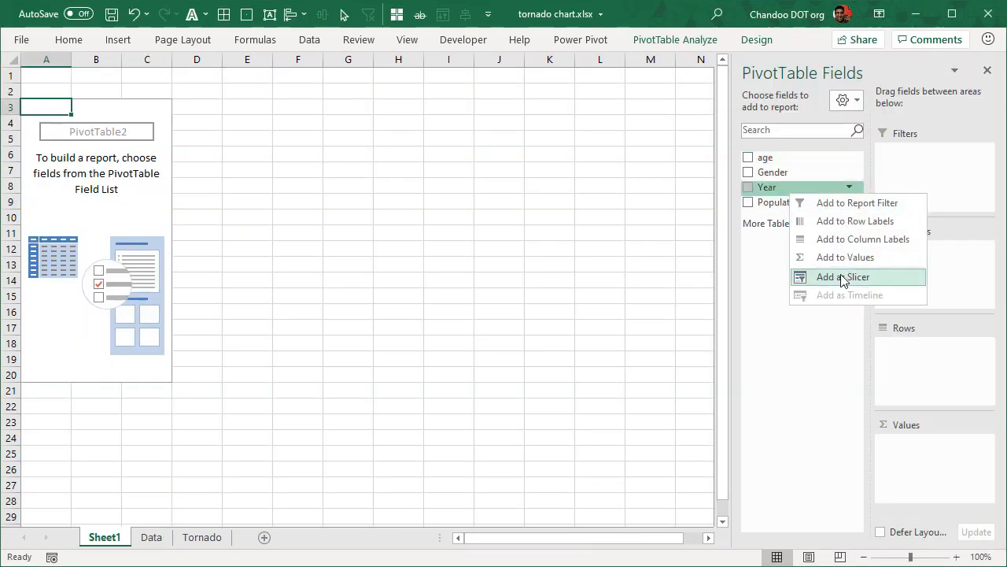
# Step: Add Year as a slicer, age to Rows, Gender to Columns and Sum of Population to Values
pyautogui.click(842, 277)
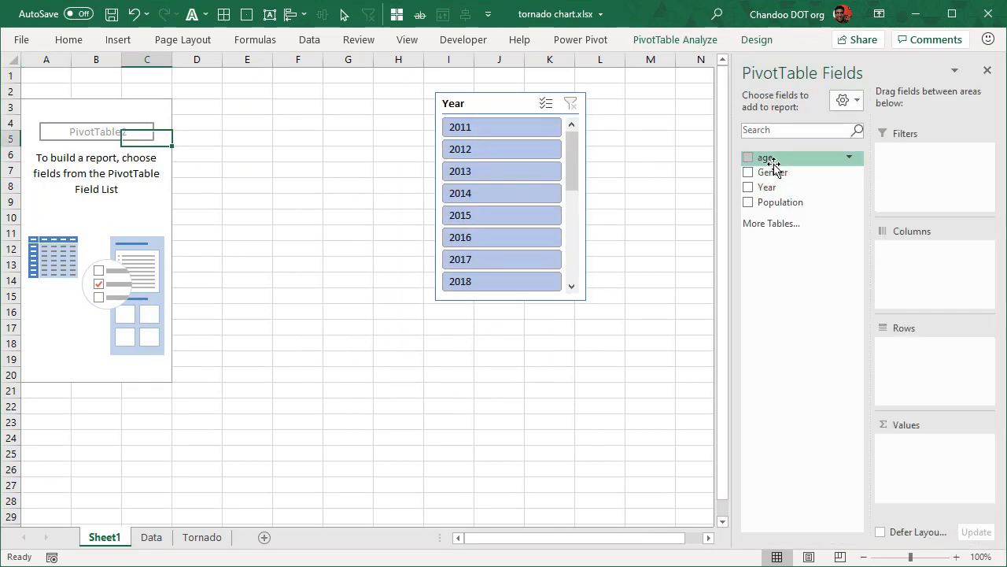
pyautogui.click(748, 158)
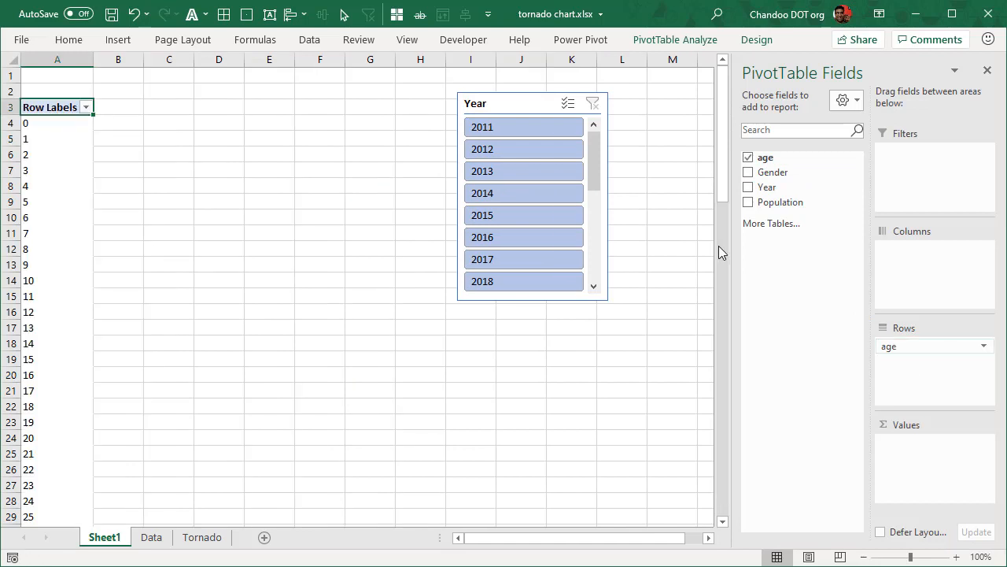
pyautogui.click(749, 172)
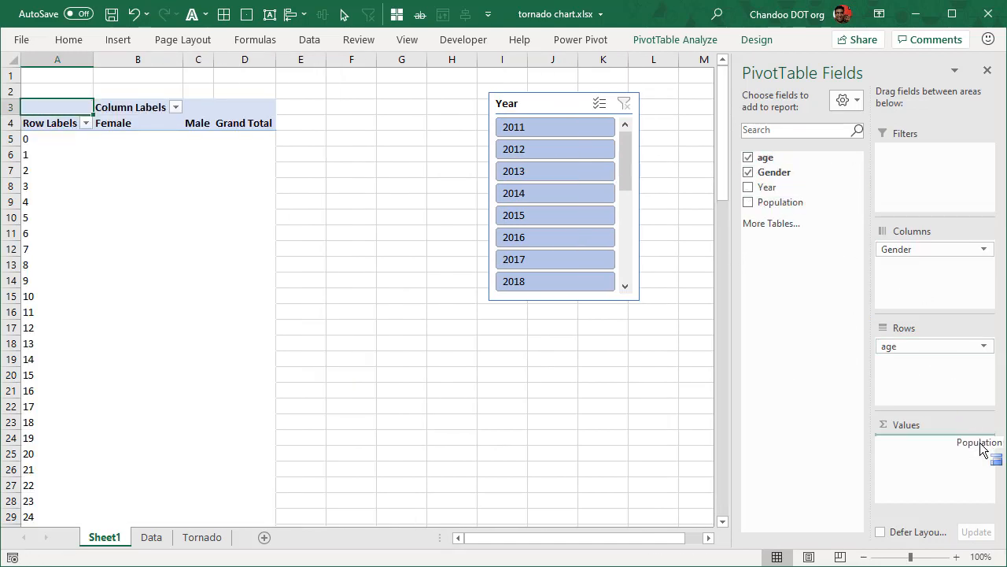
pyautogui.click(748, 202)
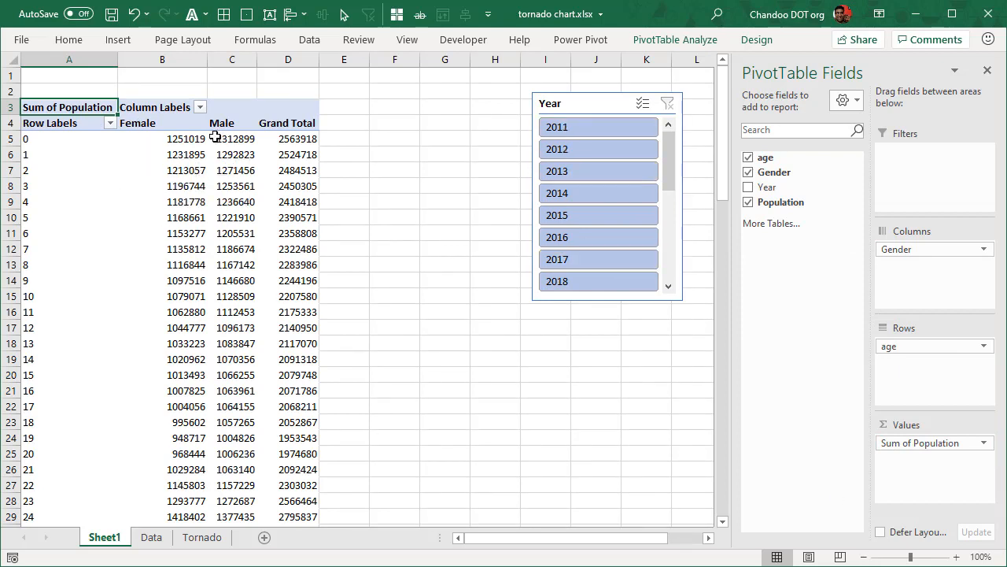
pyautogui.moveTo(113, 208)
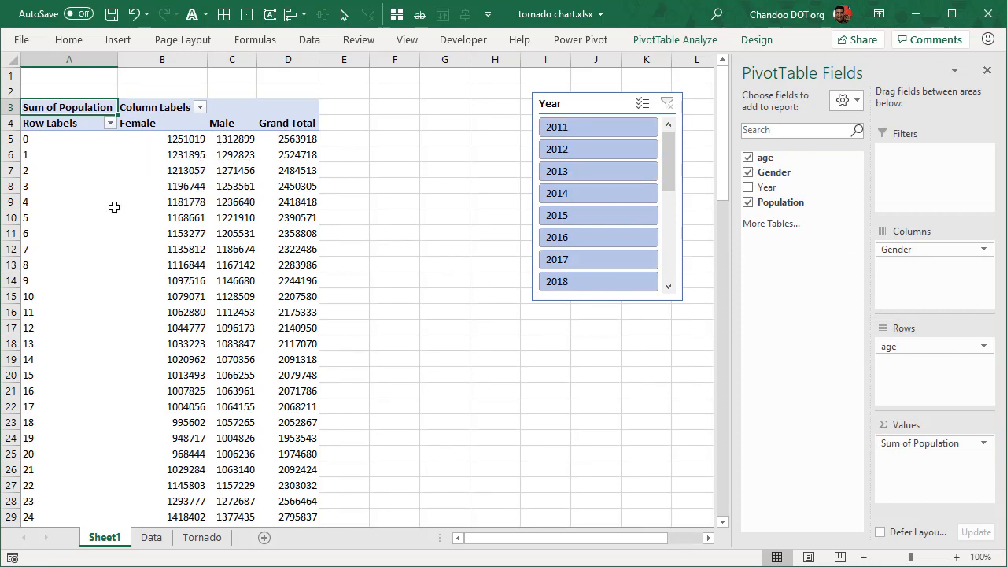
pyautogui.moveTo(79, 332)
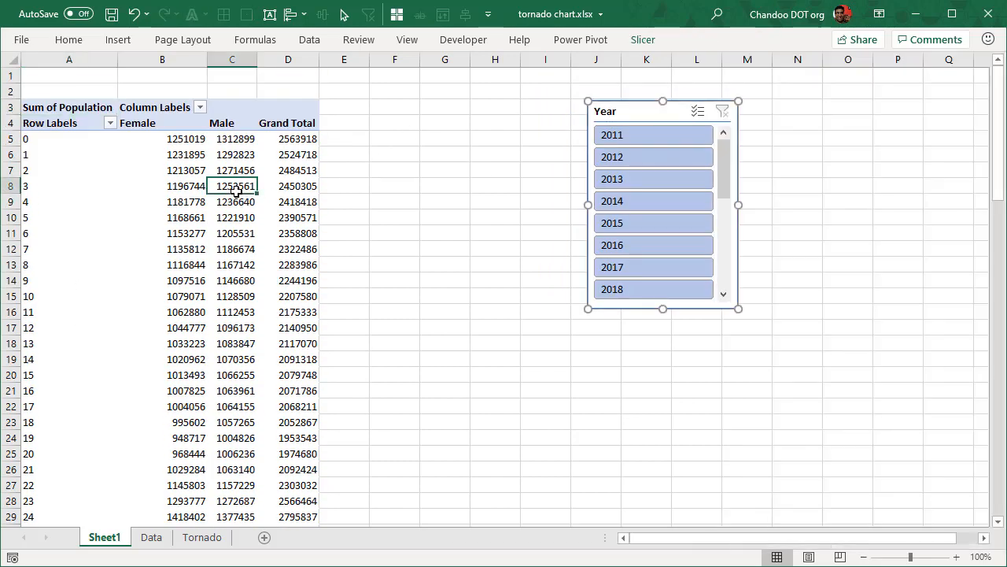
# Step: Turn Grand Totals off for rows and columns in the pivot table
pyautogui.click(231, 185)
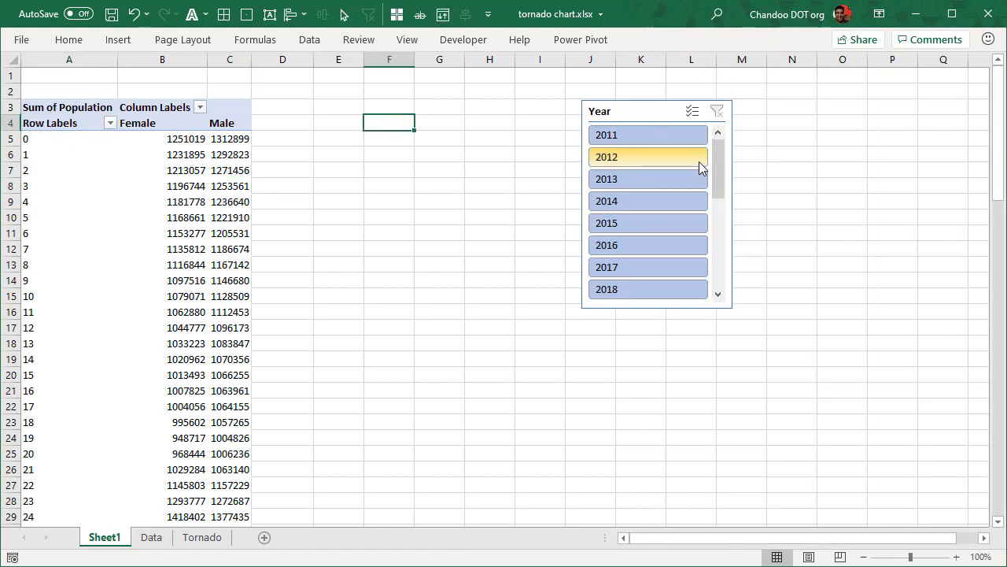
pyautogui.click(439, 123)
pyautogui.write('=')
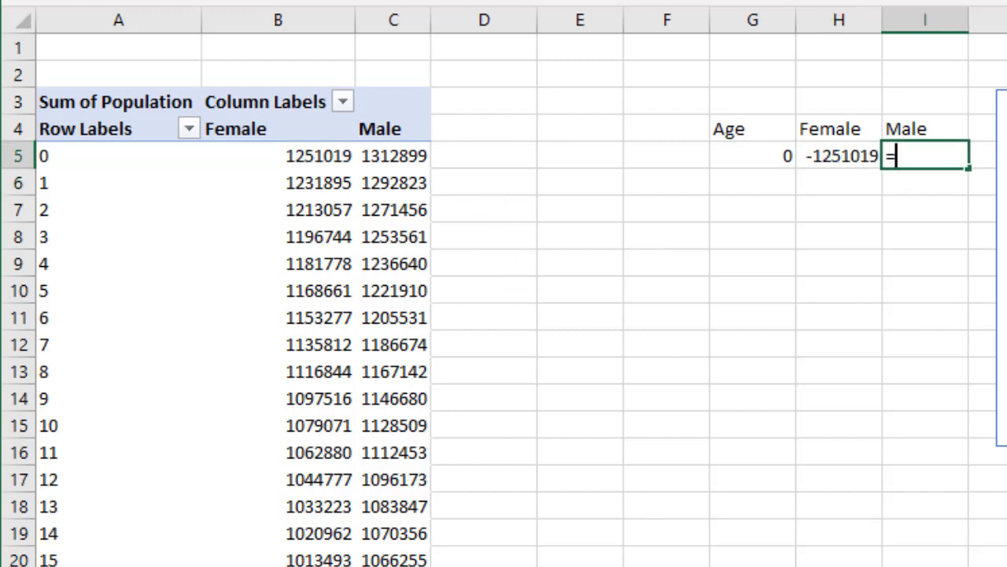
# Step: Confirm the Male formula and fill the Age, negated Female and Male helper columns down for all ages
pyautogui.press('enter')
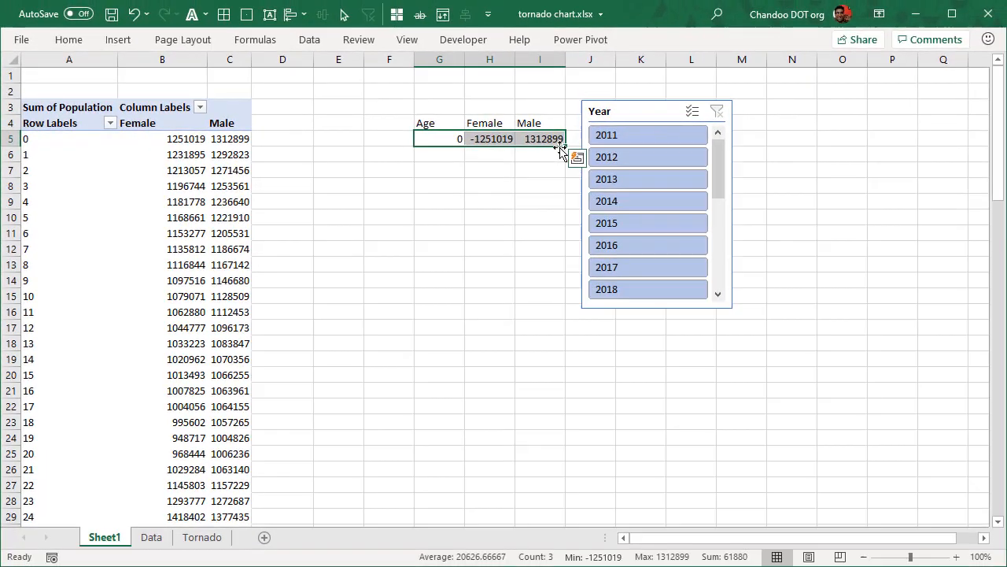
pyautogui.scroll(-3)
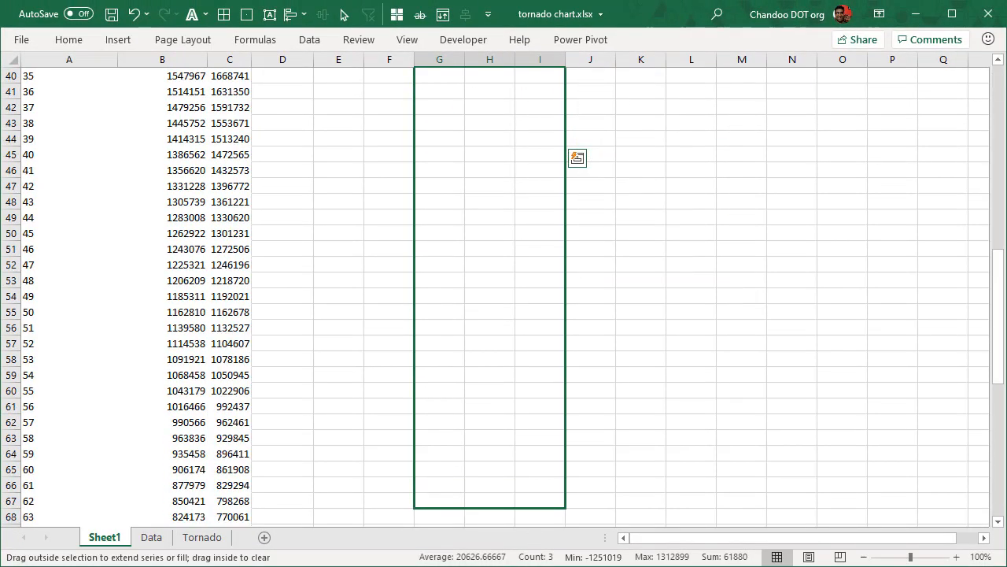
pyautogui.scroll(-3)
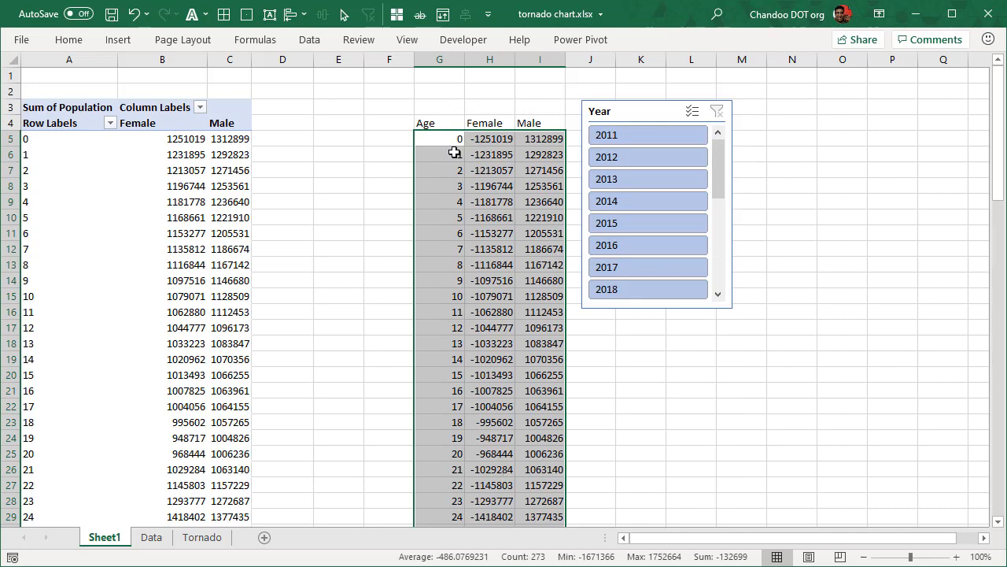
pyautogui.moveTo(481, 302)
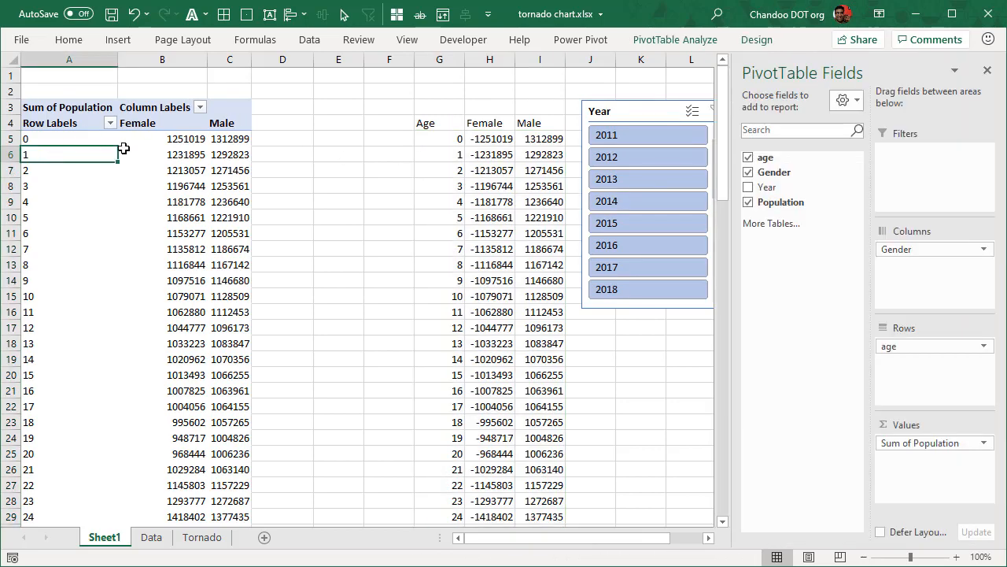
pyautogui.moveTo(78, 129)
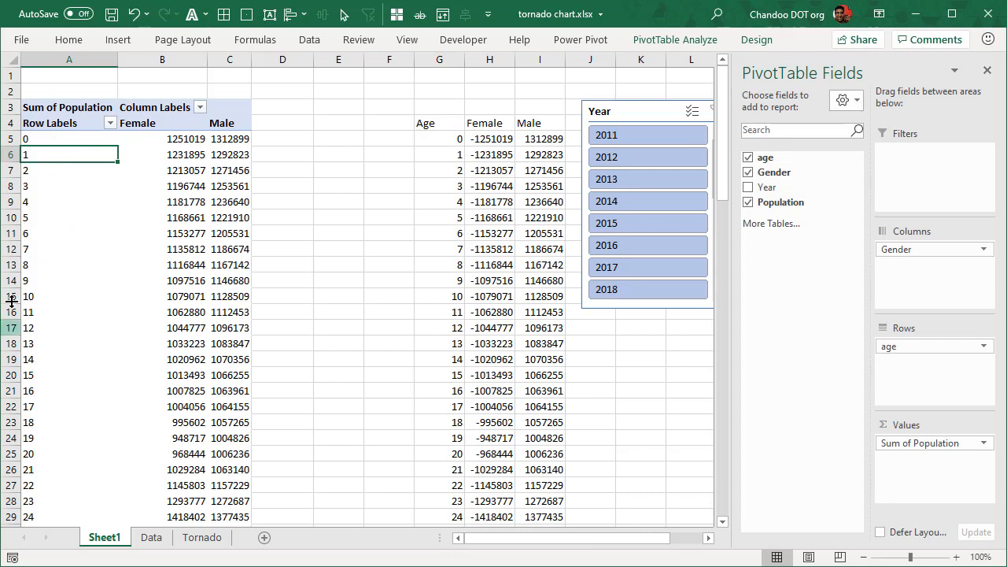
pyautogui.moveTo(69, 224)
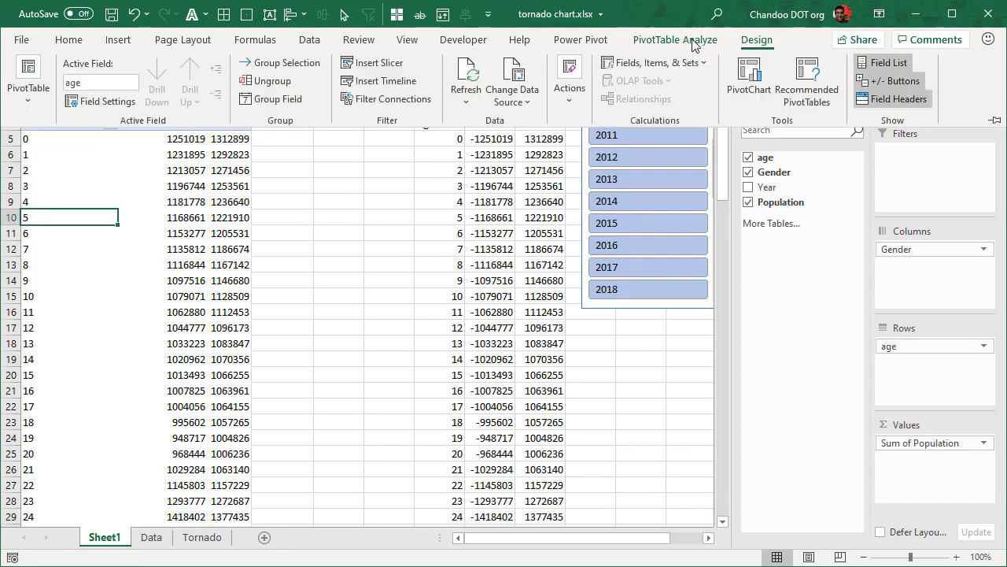
# Step: Enable Show items with no data in the age field's Layout & Print settings
pyautogui.click(107, 101)
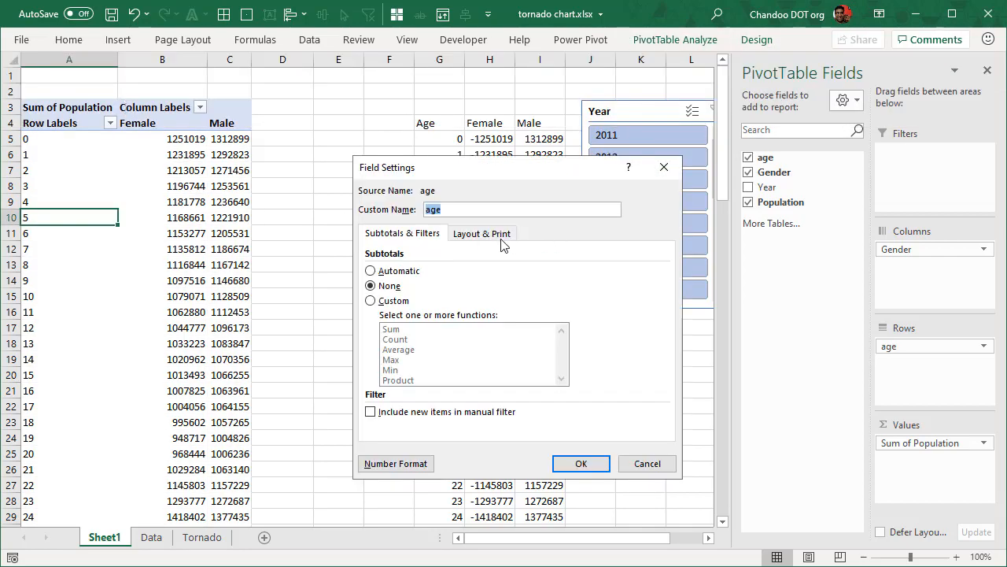
pyautogui.click(481, 233)
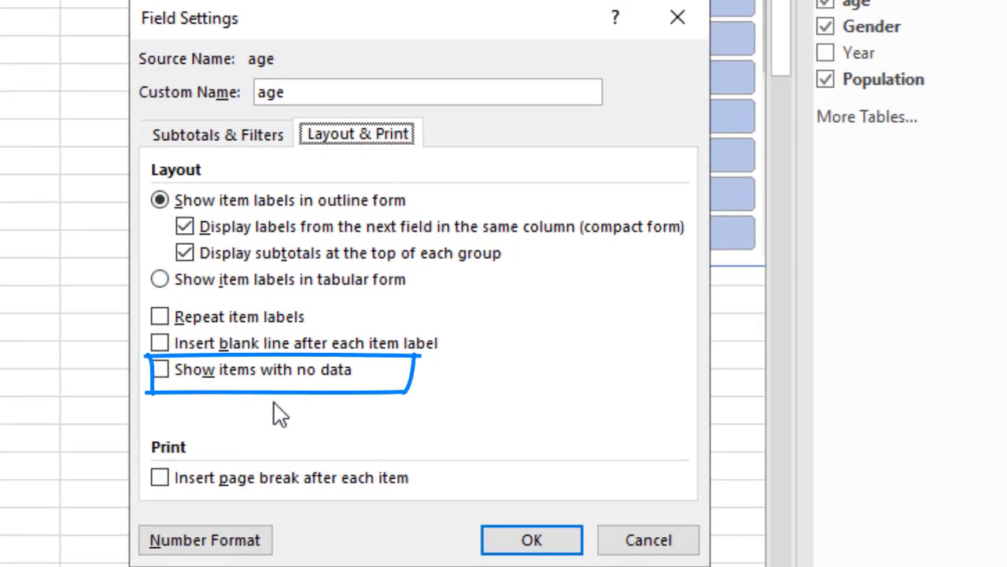
pyautogui.click(159, 369)
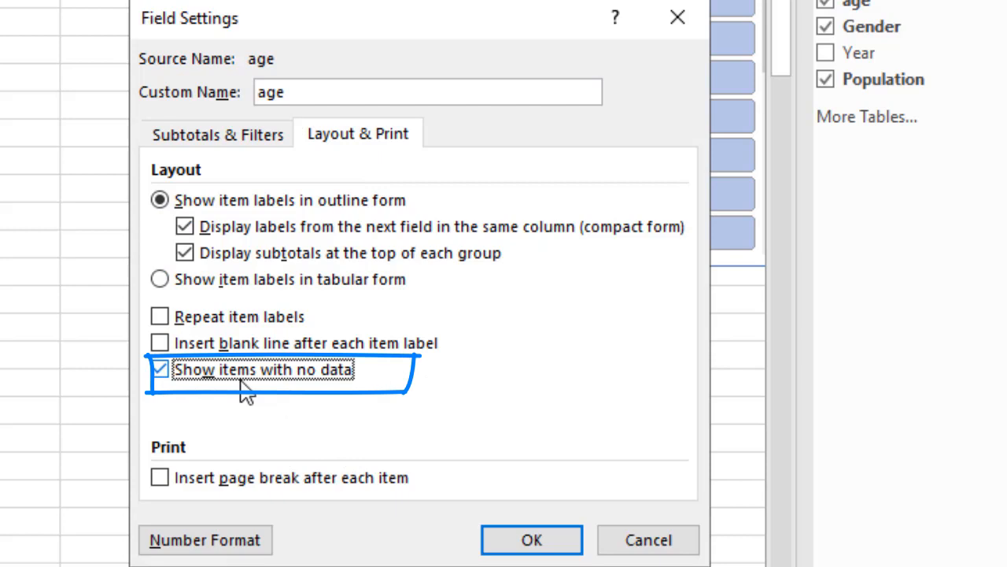
pyautogui.moveTo(212, 422)
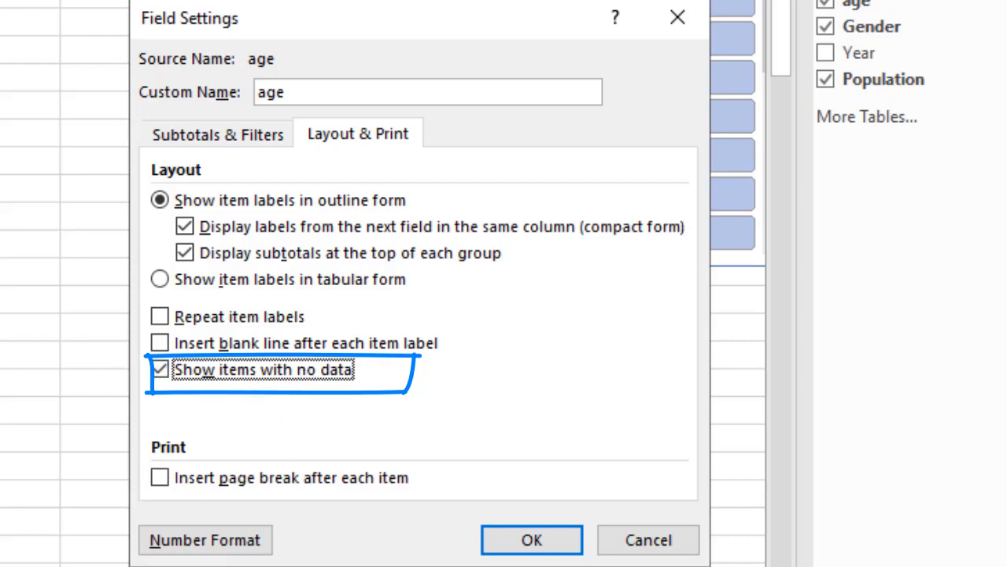
pyautogui.click(532, 540)
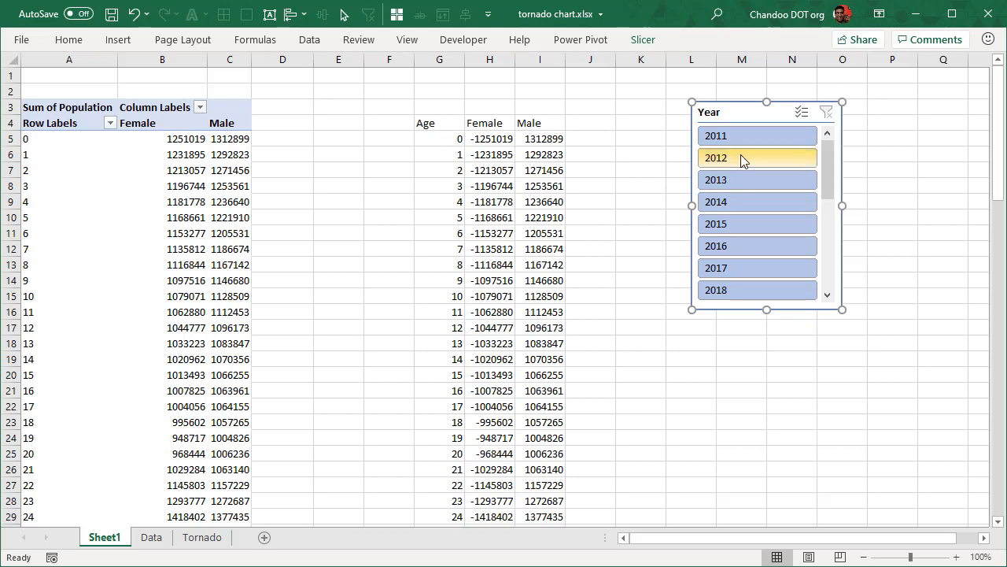
# Step: Filter the Year slicer to 2014 and return to the helper table beside it
pyautogui.click(716, 135)
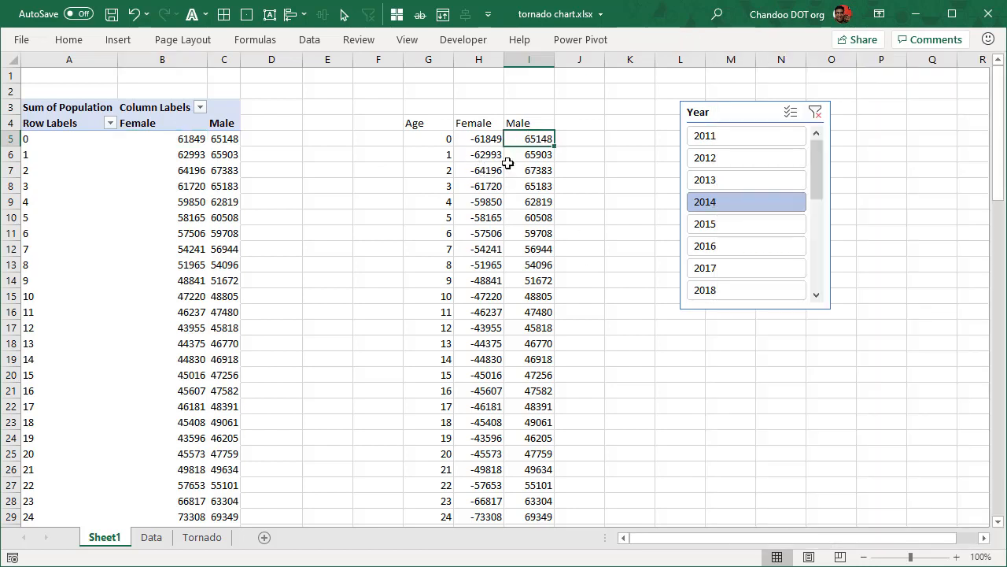
pyautogui.moveTo(242, 269)
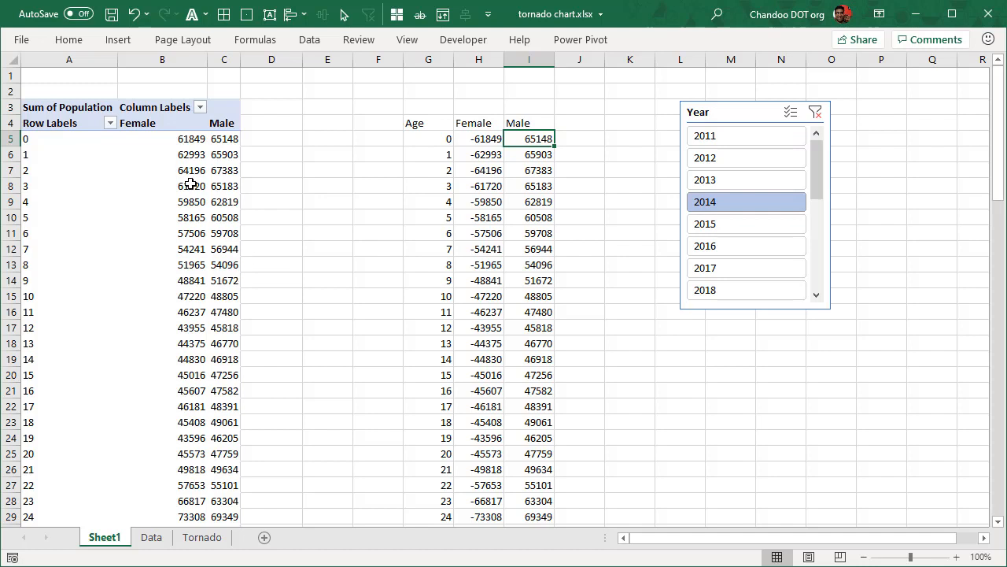
pyautogui.click(186, 186)
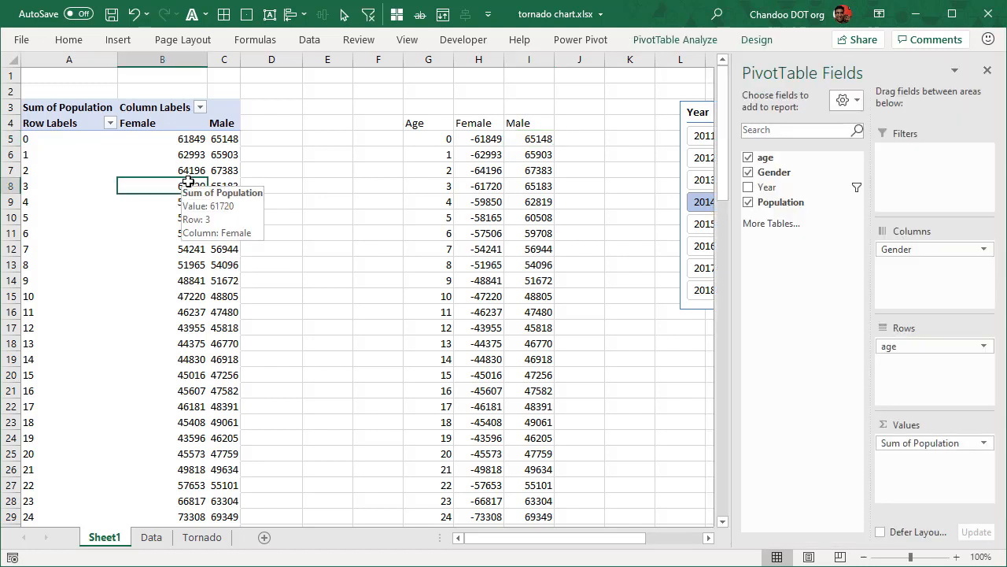
pyautogui.moveTo(543, 159)
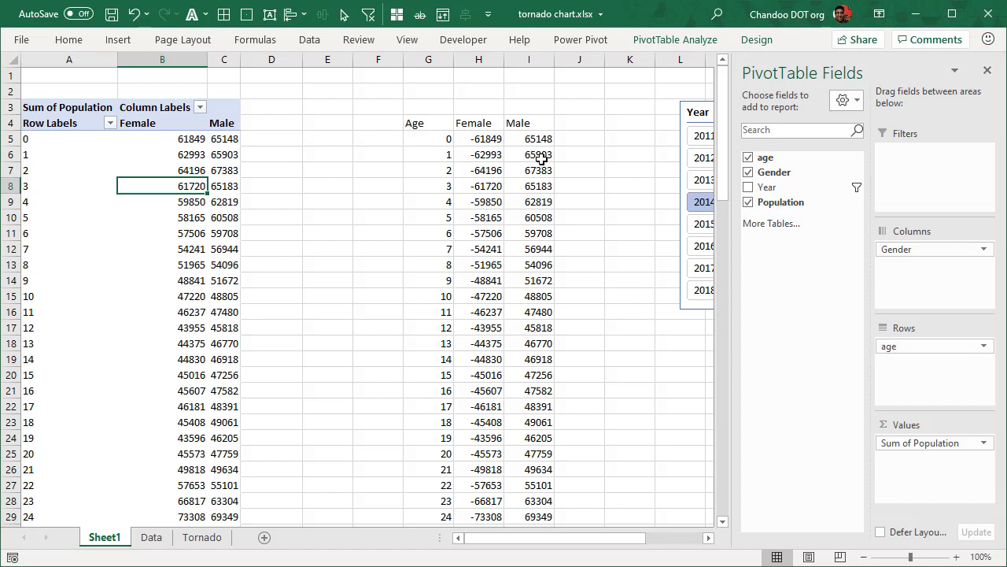
pyautogui.moveTo(570, 148)
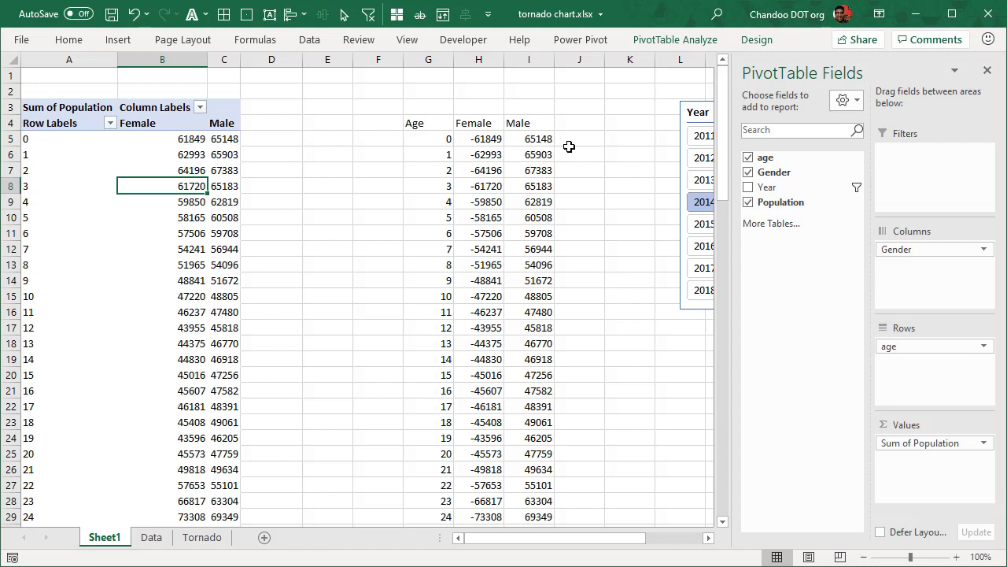
pyautogui.moveTo(167, 186)
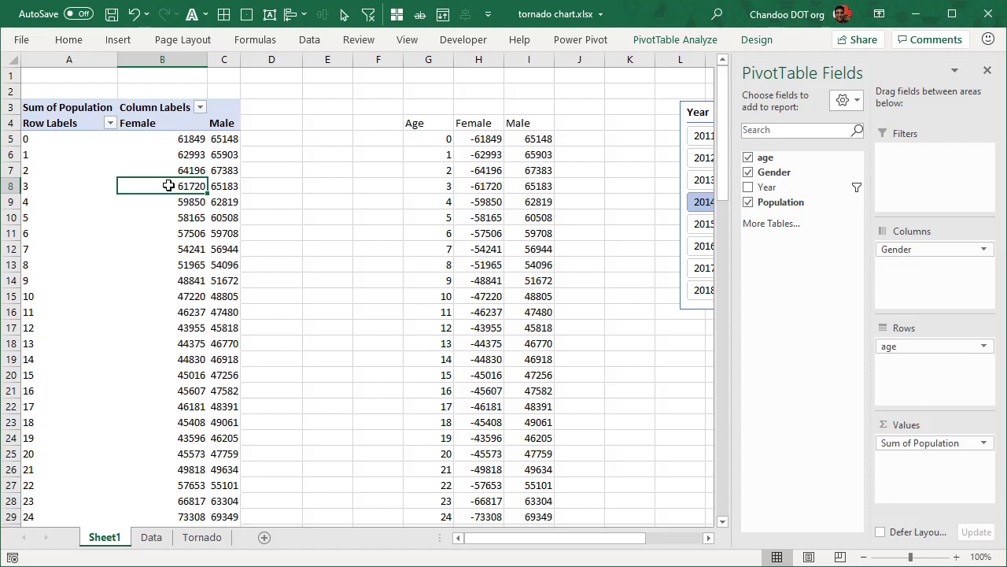
pyautogui.click(162, 280)
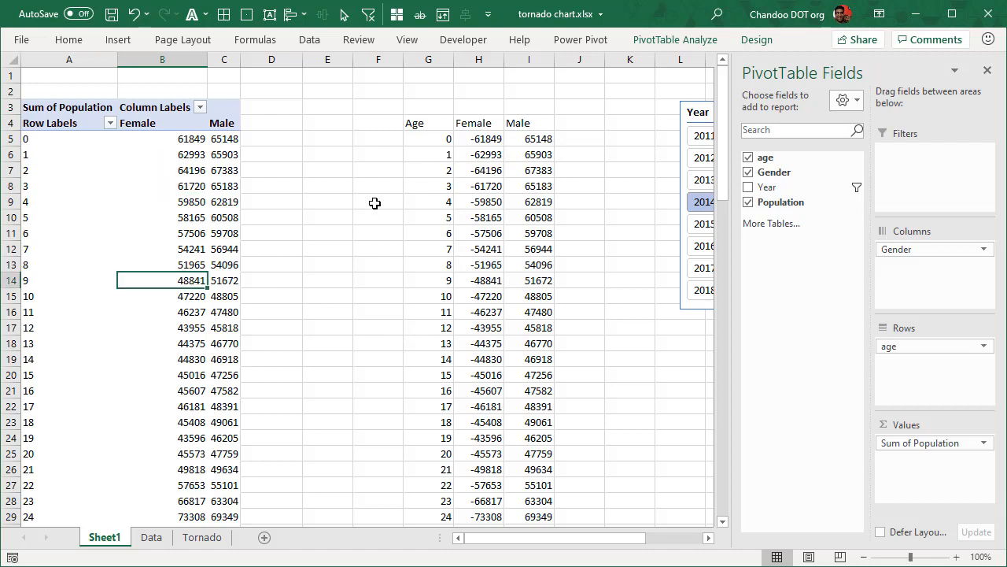
pyautogui.moveTo(680, 550)
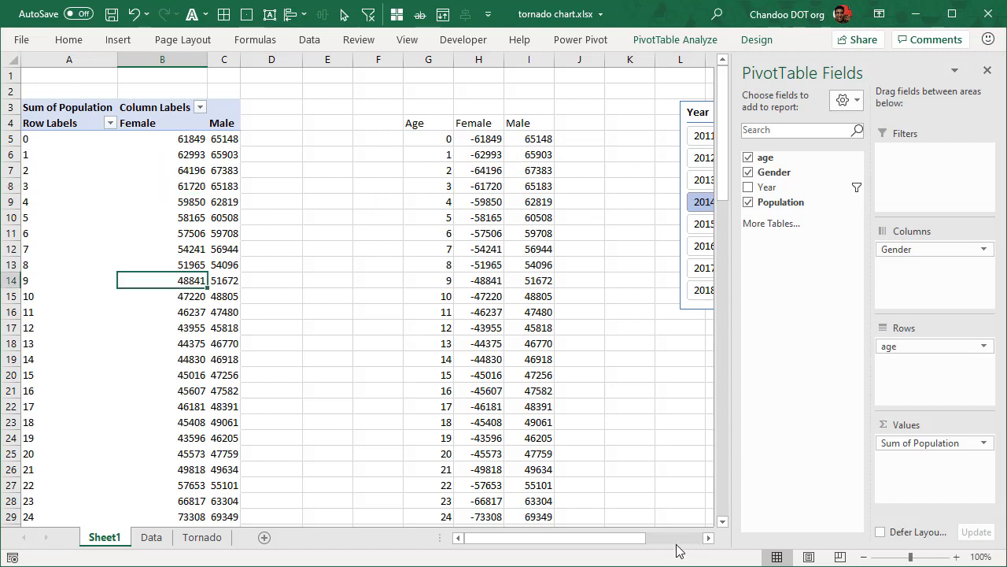
pyautogui.moveTo(481, 393)
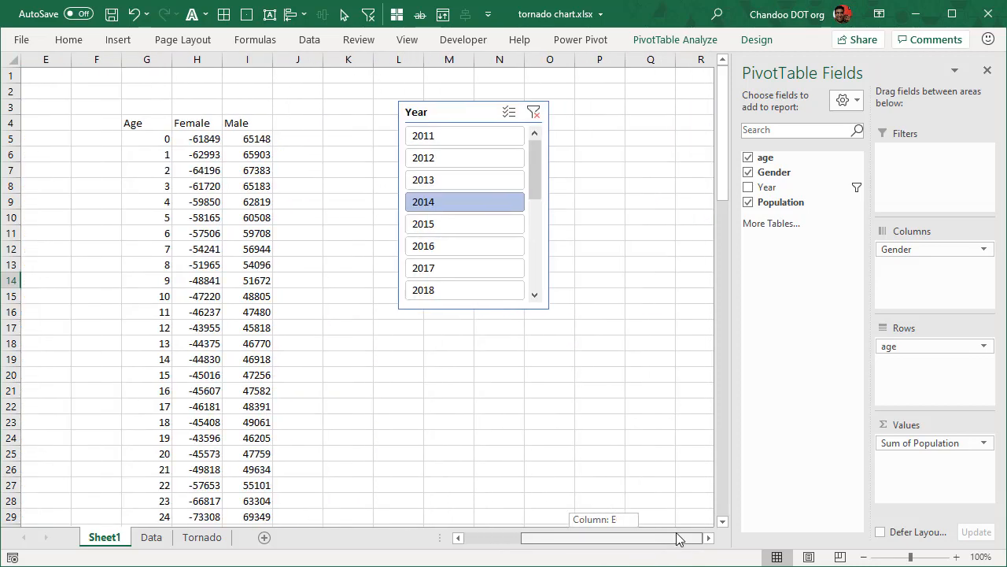
pyautogui.click(146, 123)
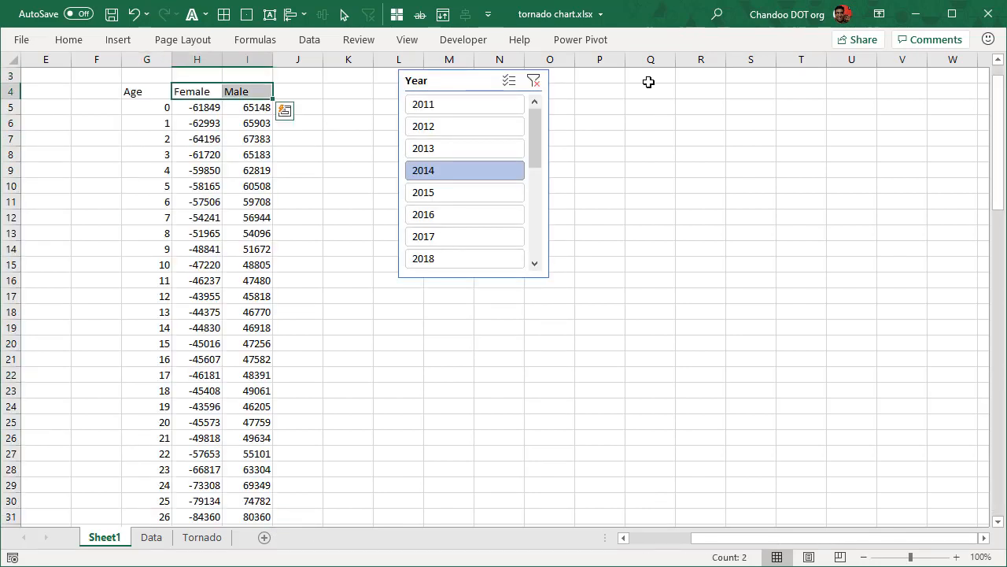
# Step: Insert a 2-D bar chart of the Female/Male helper data and change it to stacked bars
pyautogui.scroll(-3)
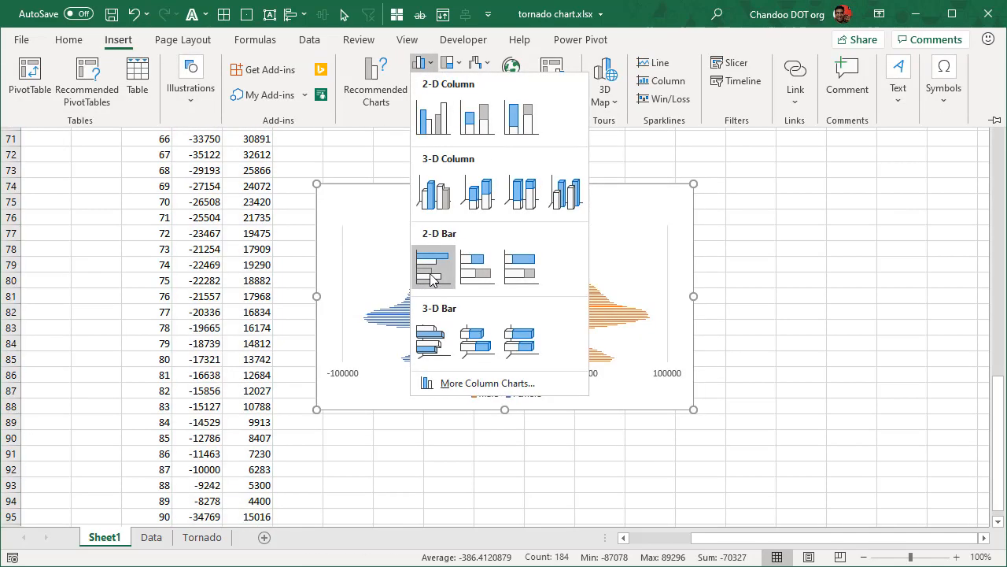
pyautogui.click(433, 266)
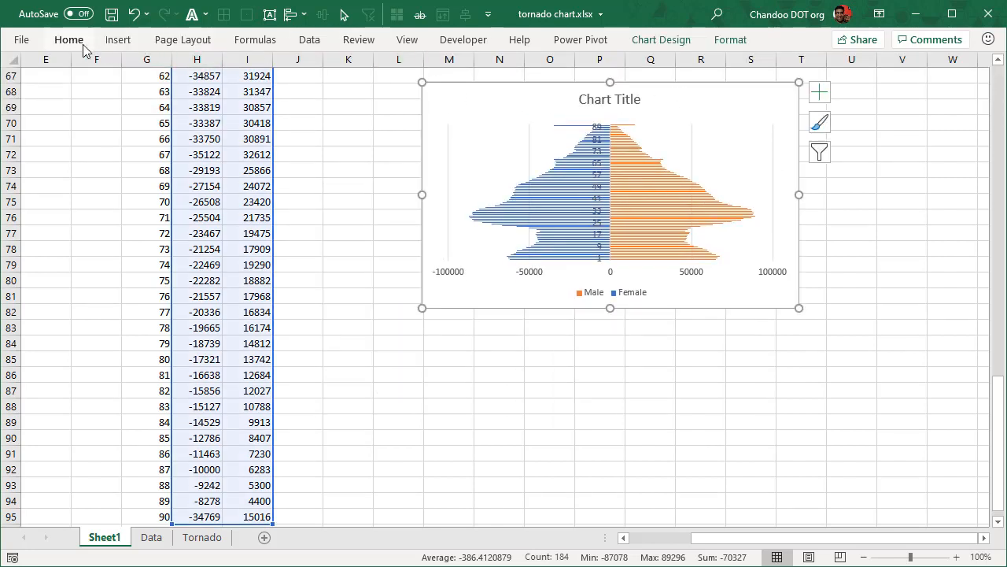
pyautogui.click(118, 39)
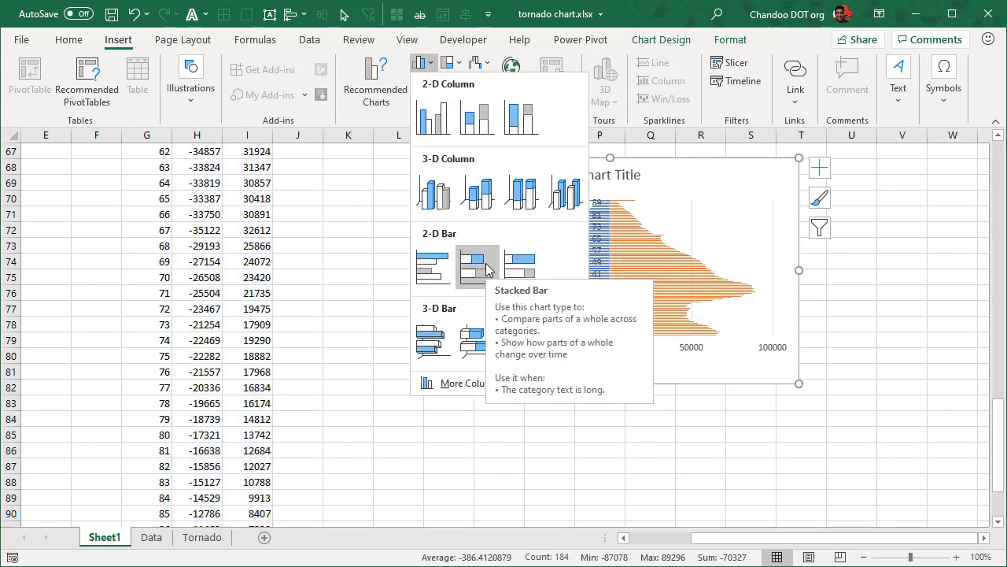
pyautogui.click(475, 266)
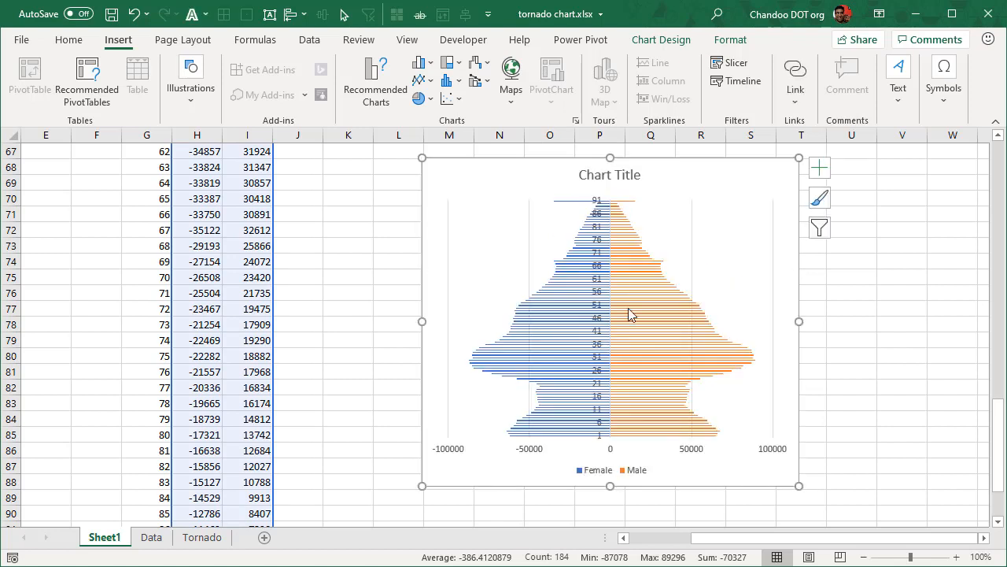
pyautogui.moveTo(601, 439)
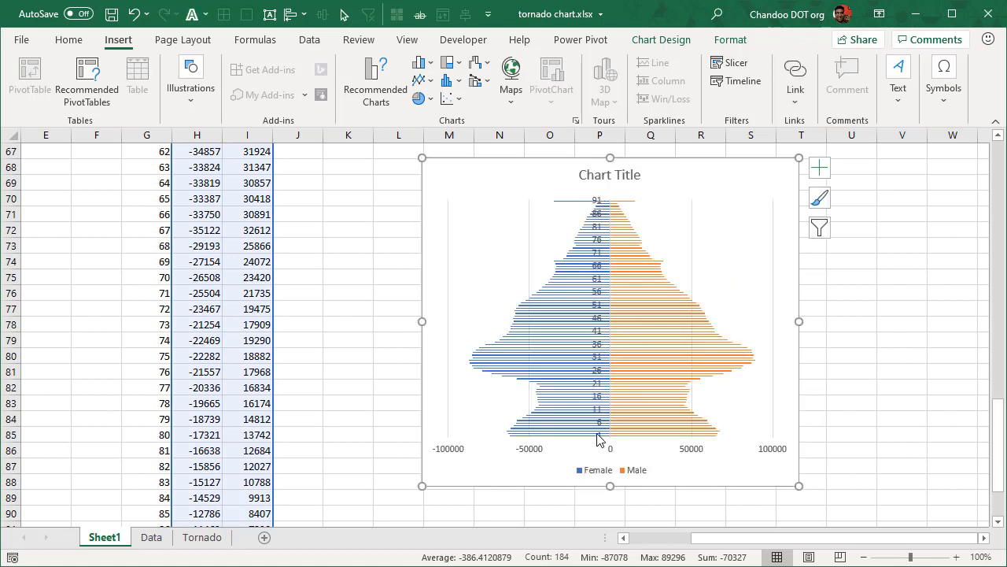
pyautogui.moveTo(617, 416)
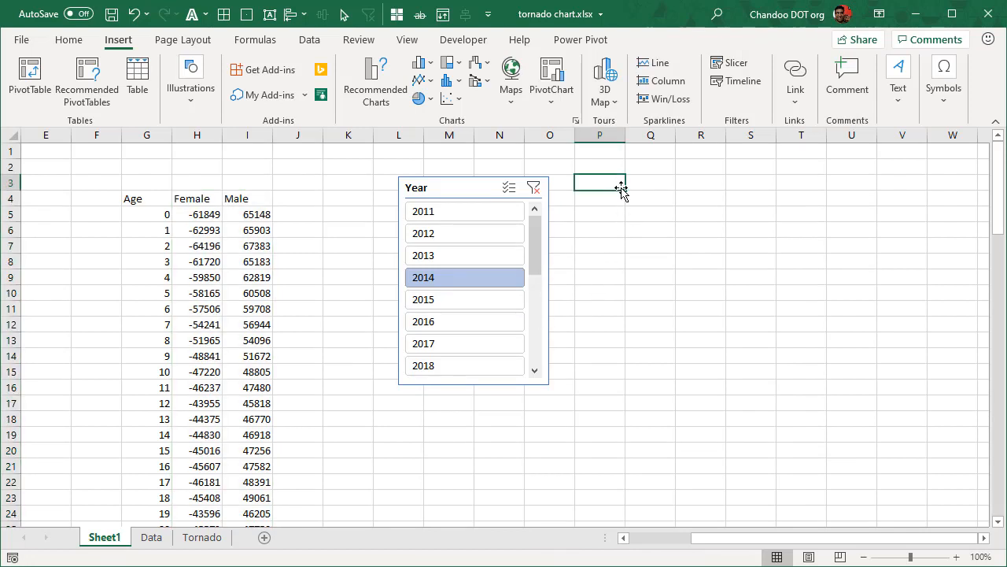
# Step: Test the chart with slicer years 2016 then 2011, and select a data series to format
pyautogui.click(424, 321)
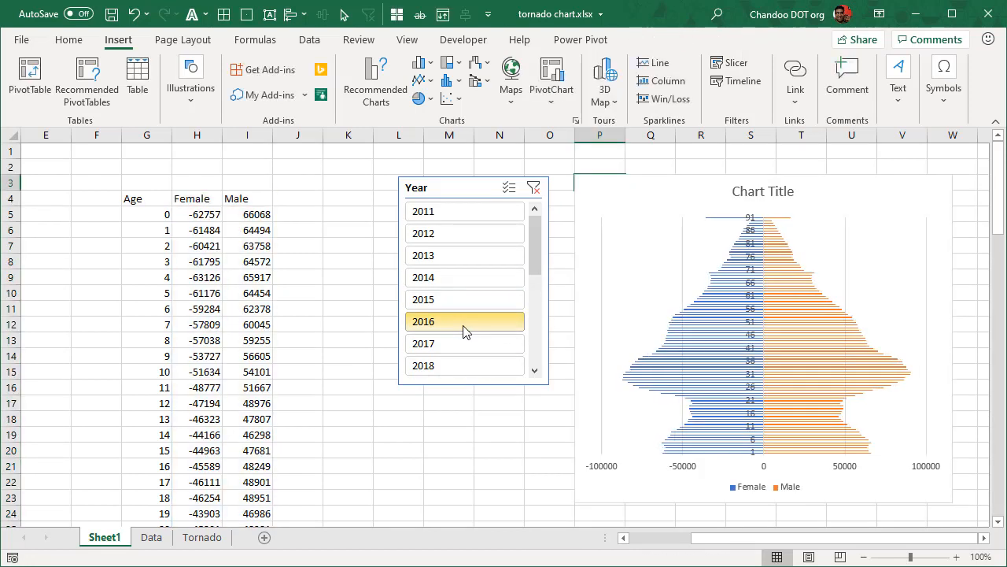
pyautogui.click(424, 211)
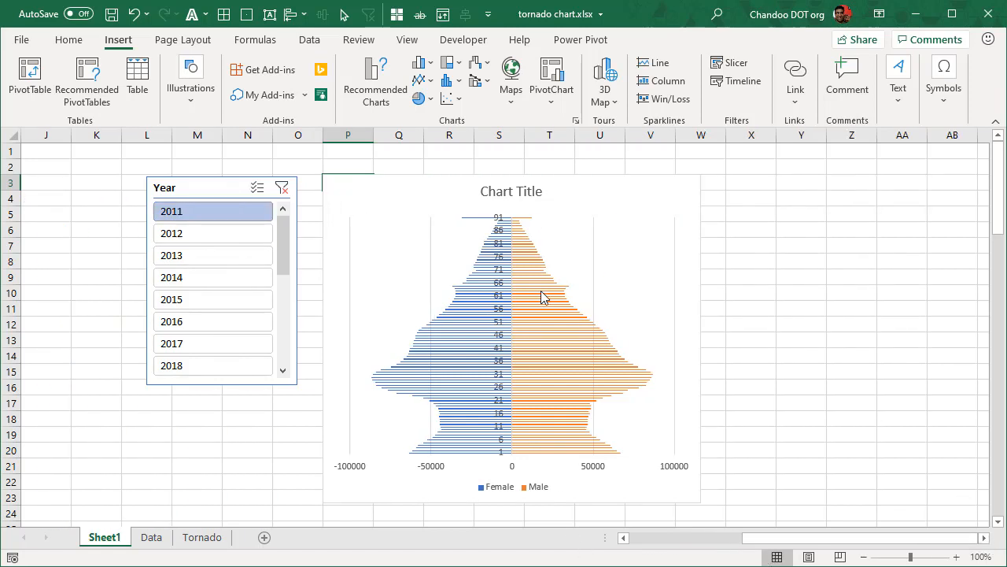
pyautogui.click(543, 298)
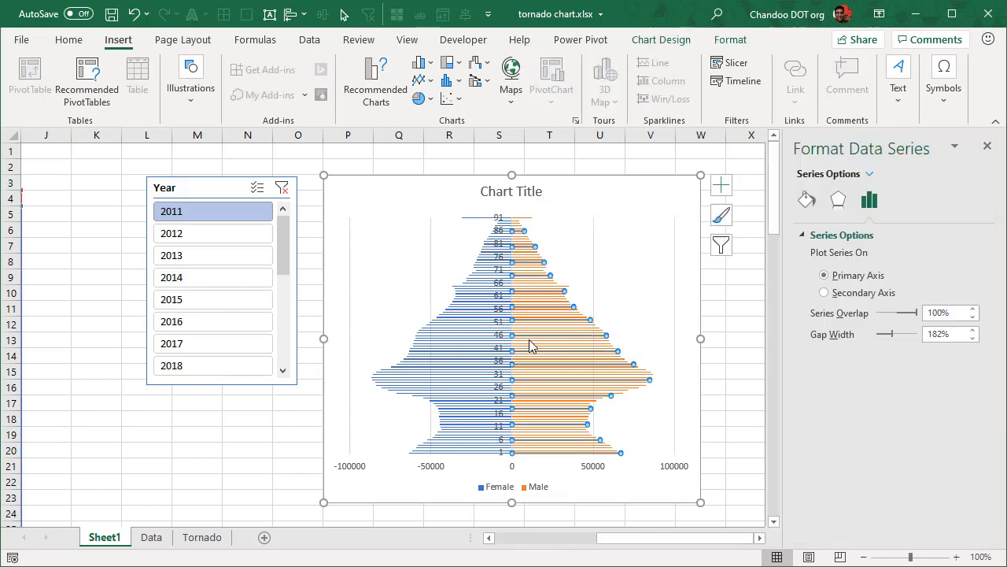
# Step: Set the series Gap Width to 5% so the bars form solid shapes
pyautogui.press('ctrl+1')
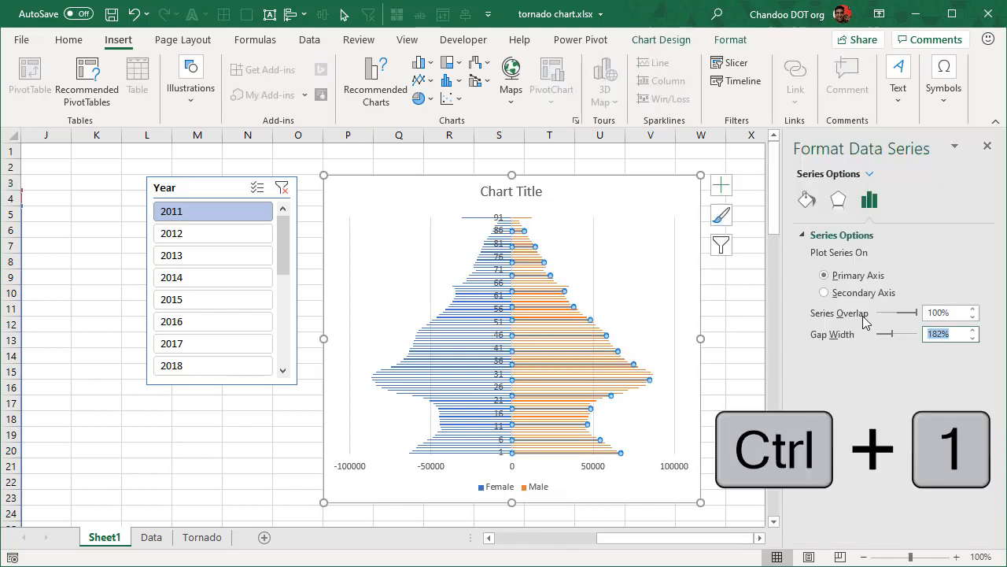
pyautogui.write('5%')
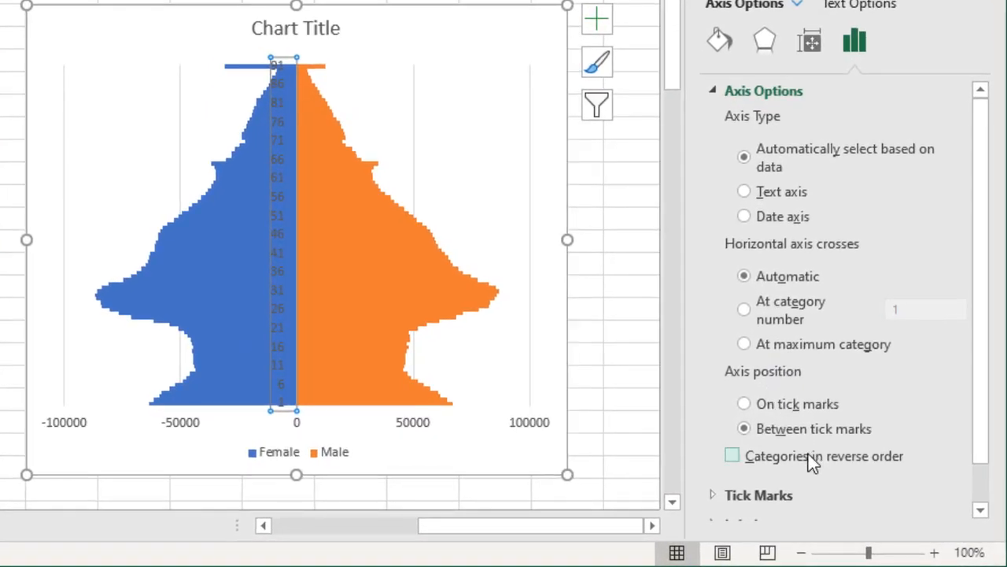
# Step: Reverse the age axis order so ages run top-to-bottom from 1
pyautogui.click(732, 456)
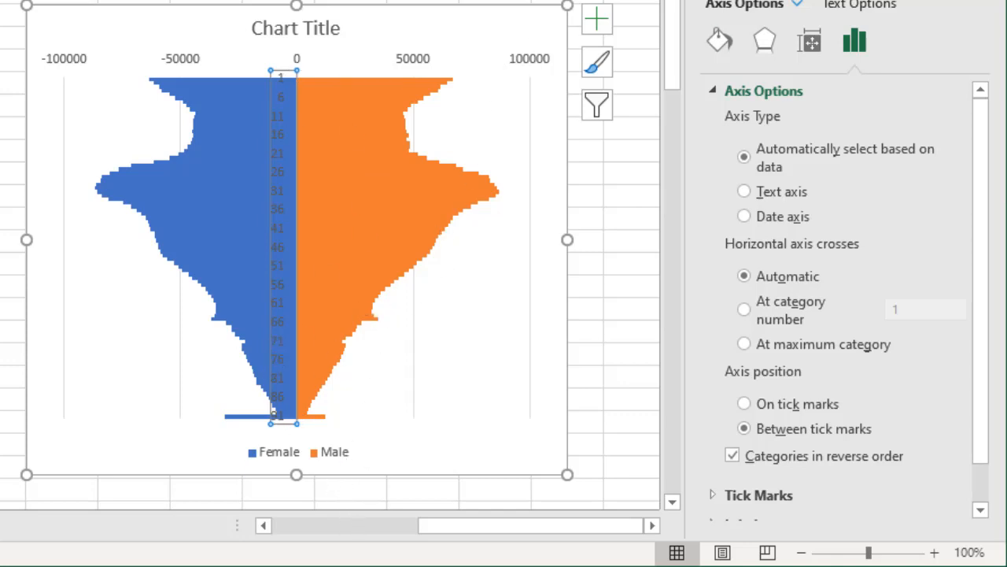
pyautogui.scroll(-3)
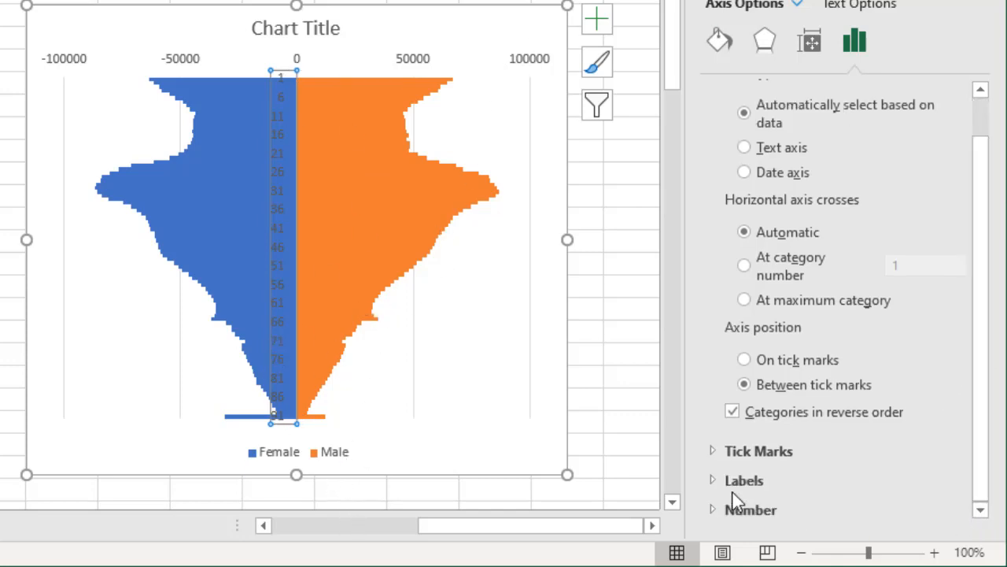
pyautogui.click(743, 481)
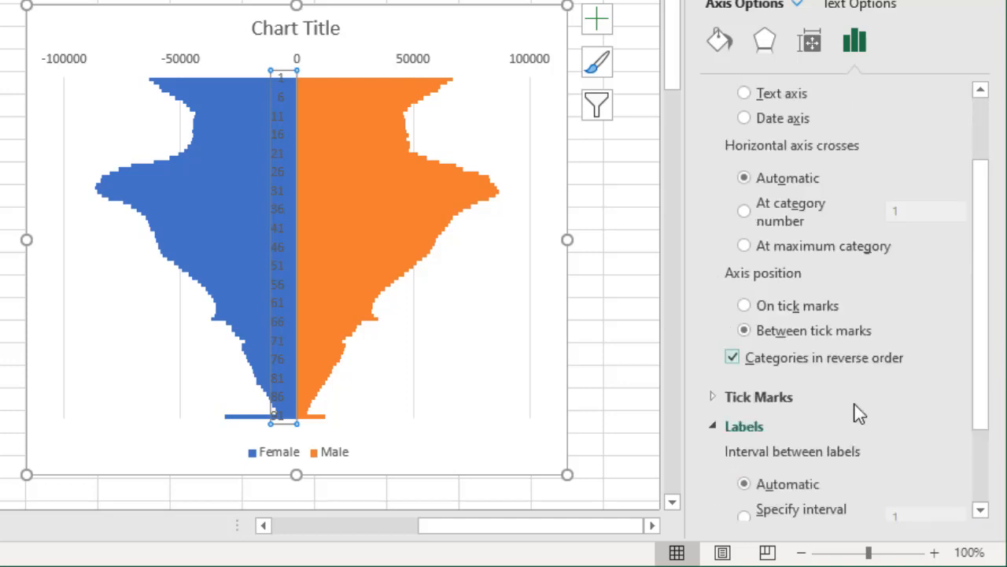
pyautogui.scroll(-3)
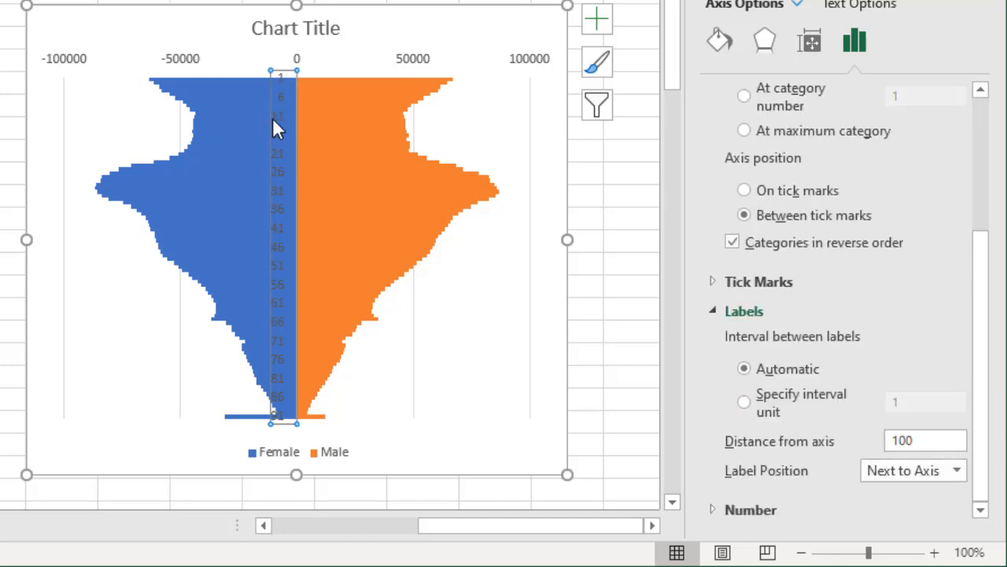
pyautogui.moveTo(739, 480)
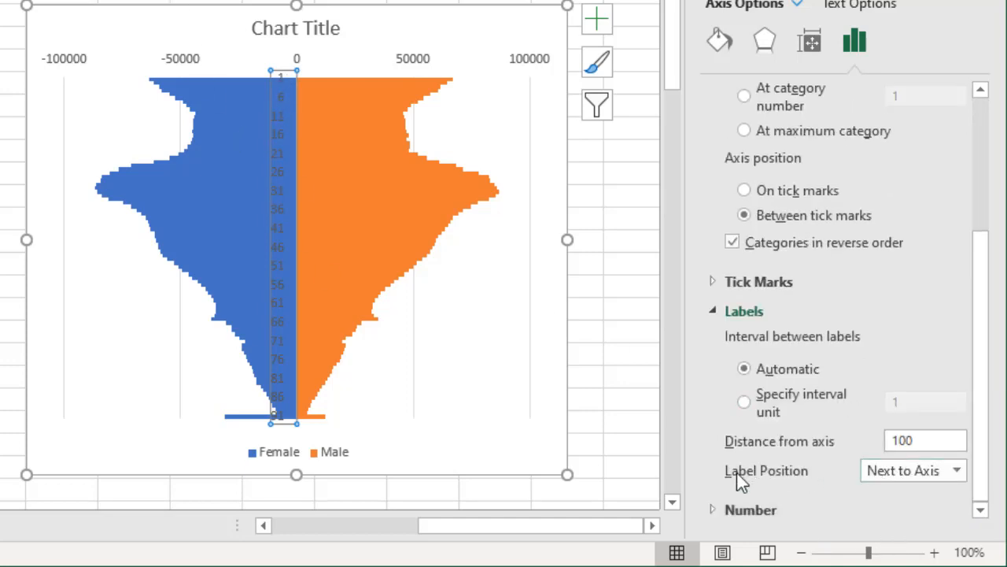
# Step: Set age label position to High and label every tenth age
pyautogui.click(913, 469)
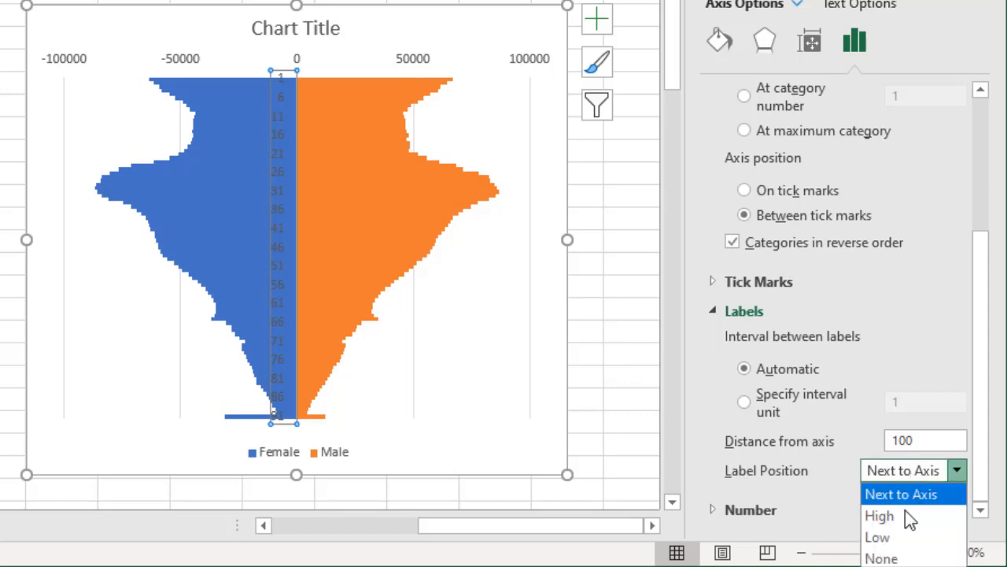
pyautogui.click(879, 517)
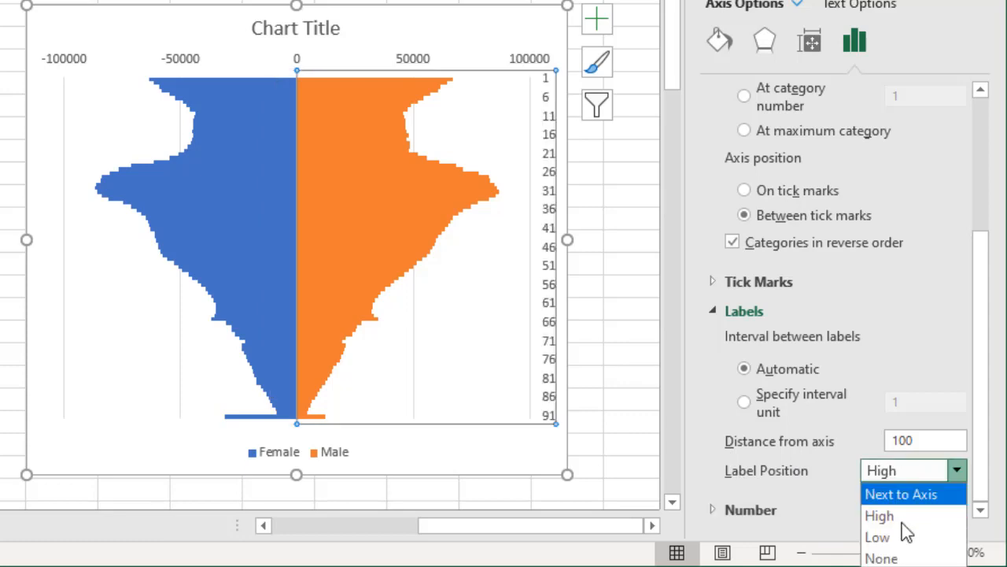
pyautogui.click(878, 537)
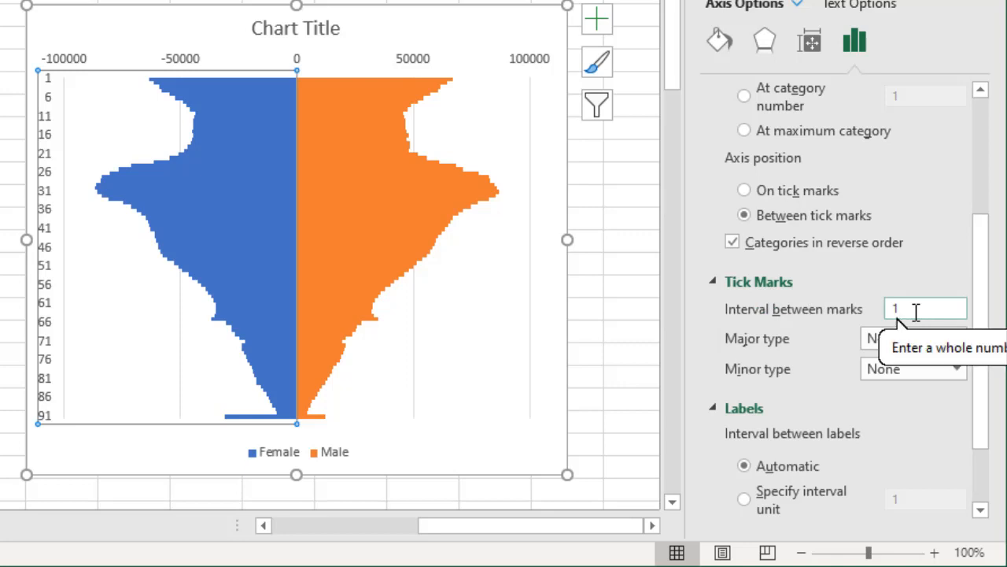
pyautogui.write('0')
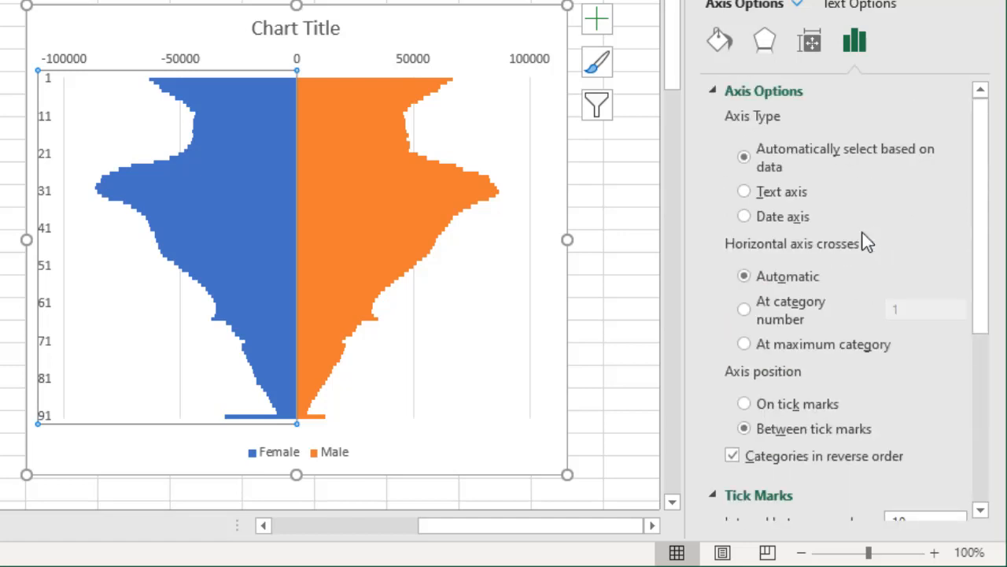
pyautogui.moveTo(50, 61)
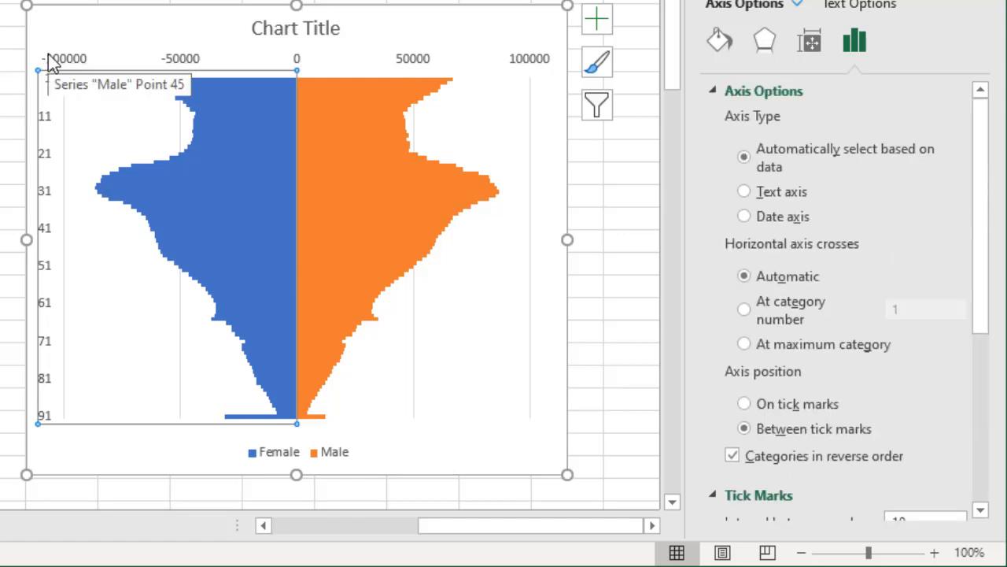
pyautogui.moveTo(271, 250)
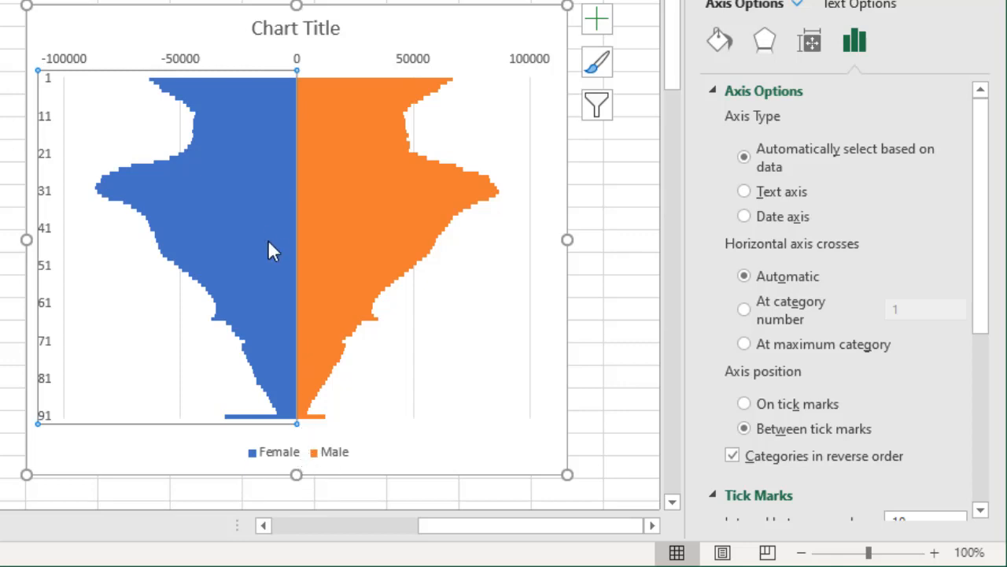
# Step: Select the horizontal population axis and show its alignment settings
pyautogui.click(296, 29)
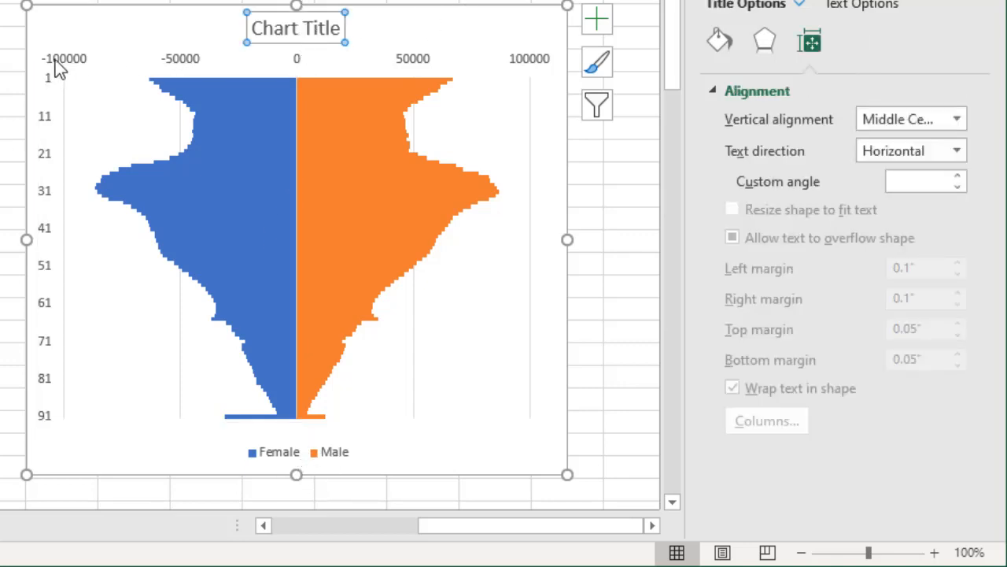
pyautogui.moveTo(201, 82)
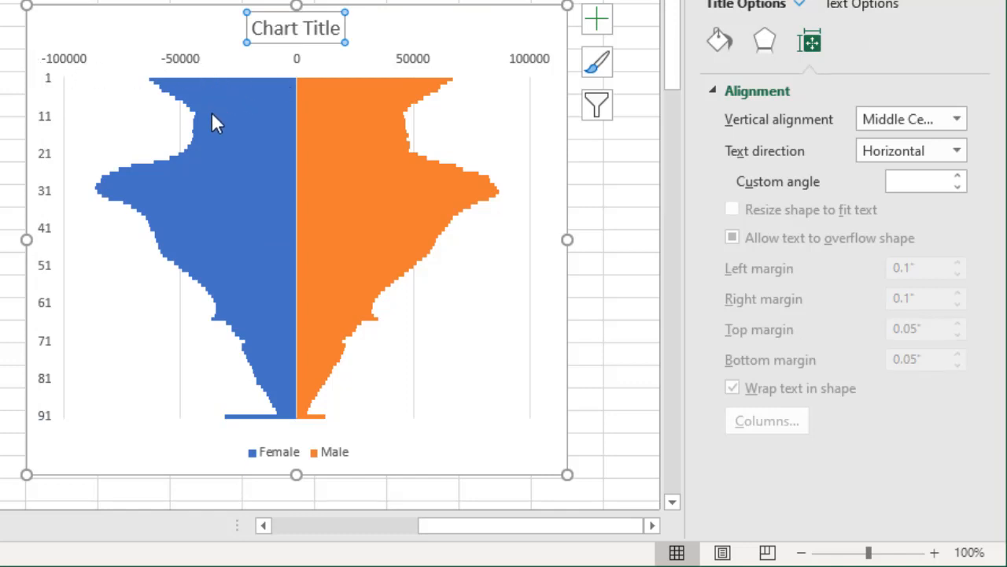
pyautogui.click(181, 60)
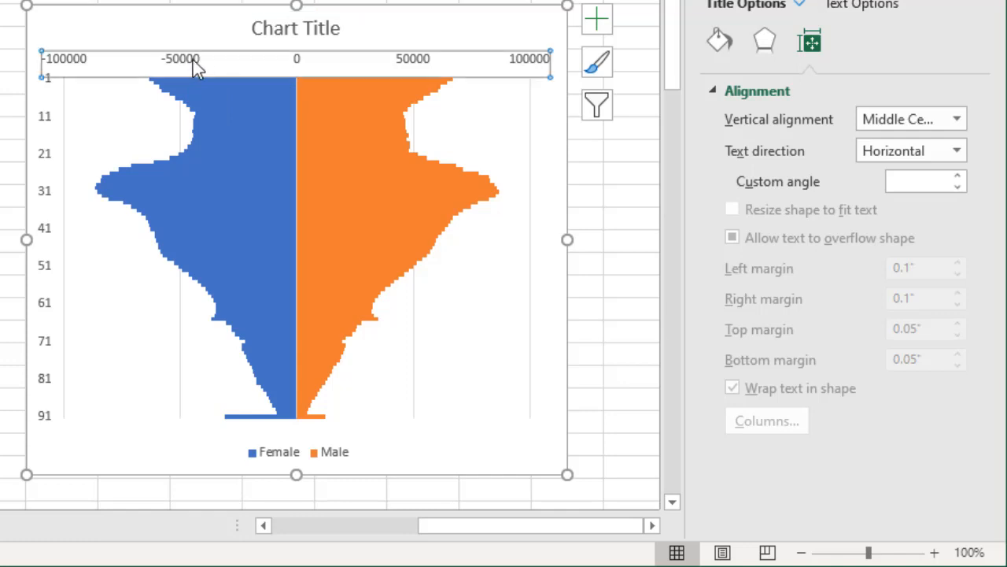
pyautogui.click(182, 58)
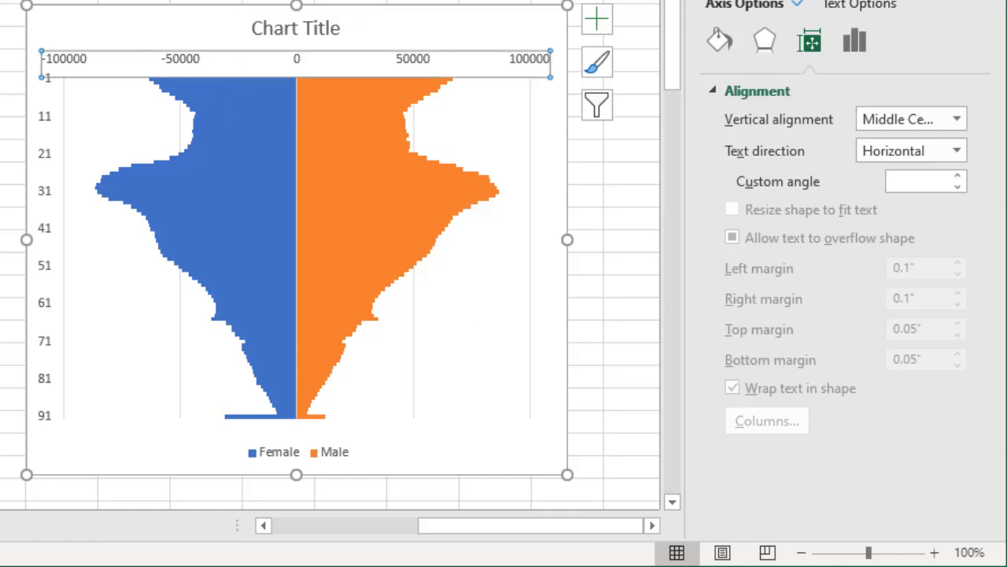
pyautogui.moveTo(245, 79)
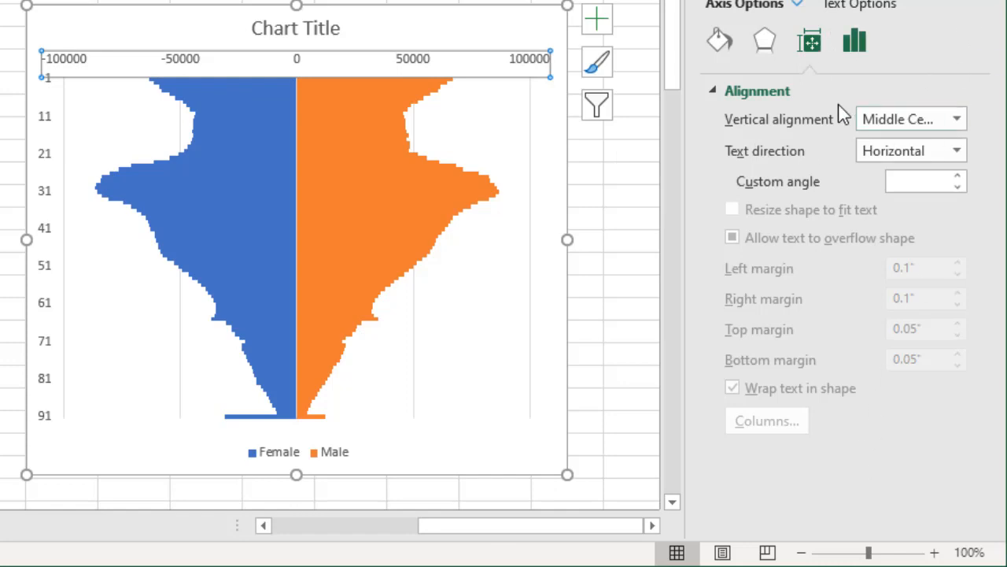
# Step: Give the value axis a custom 0;0 number format so negatives show as positive
pyautogui.click(853, 41)
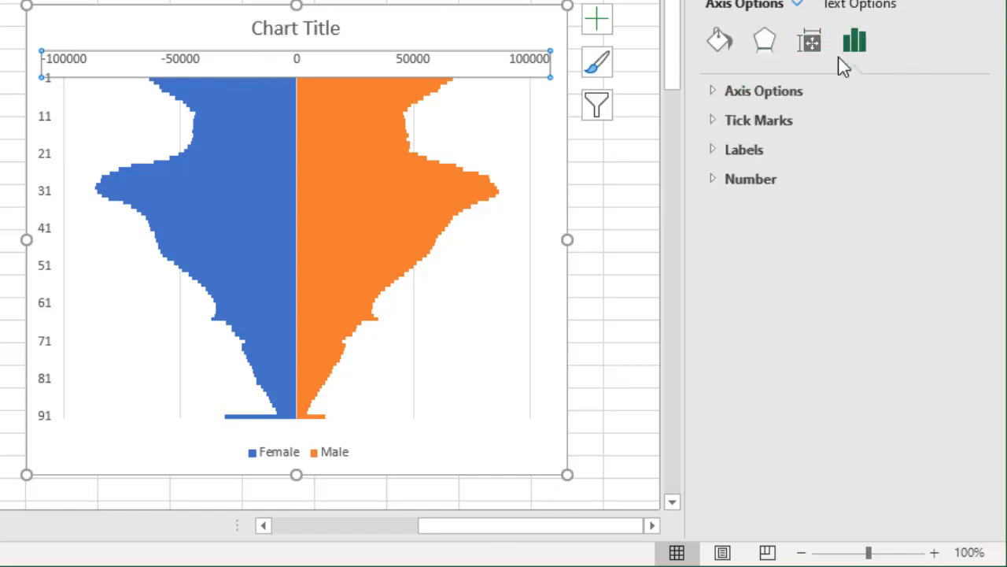
pyautogui.click(750, 180)
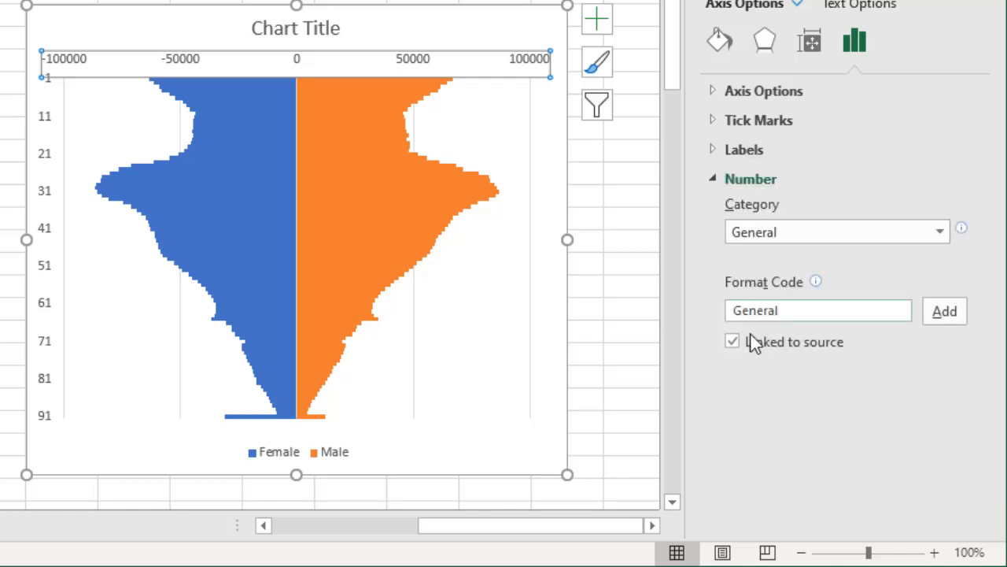
pyautogui.click(732, 340)
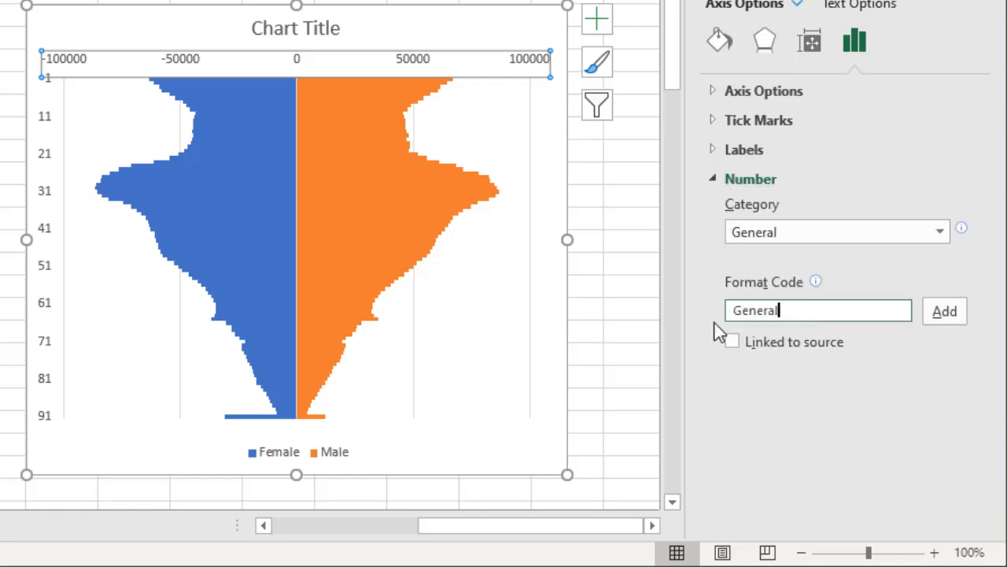
pyautogui.write('0')
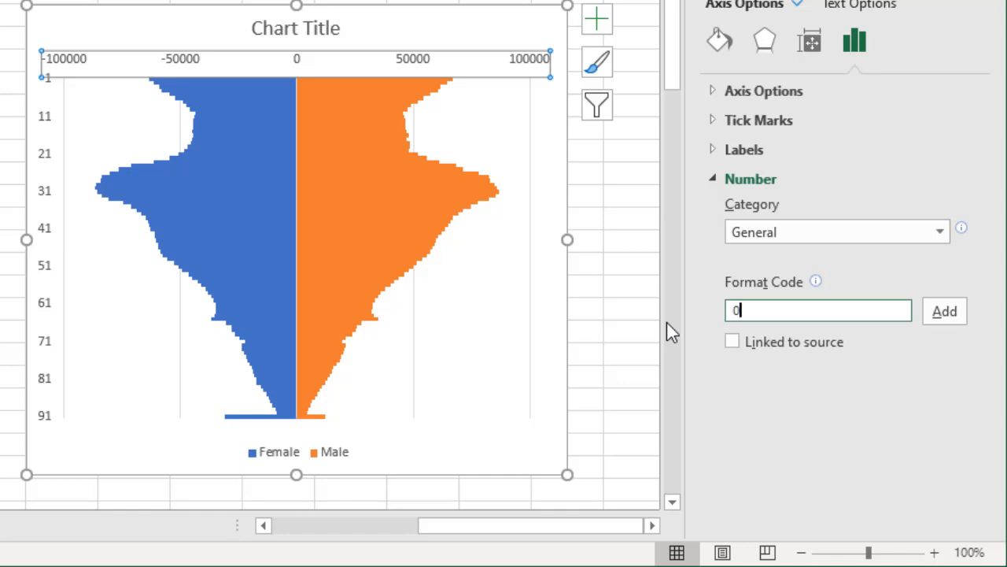
pyautogui.write(';0')
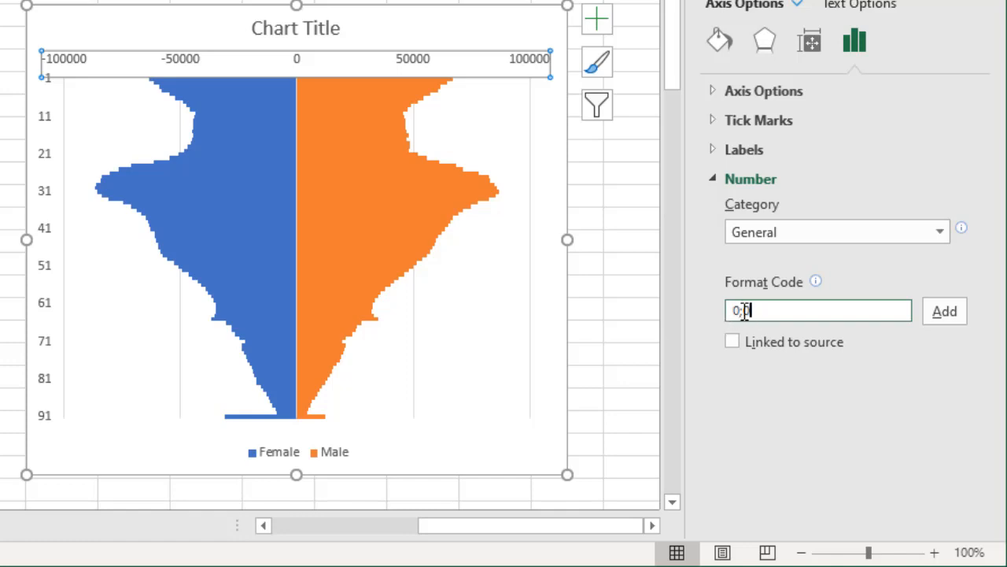
pyautogui.write('0;0')
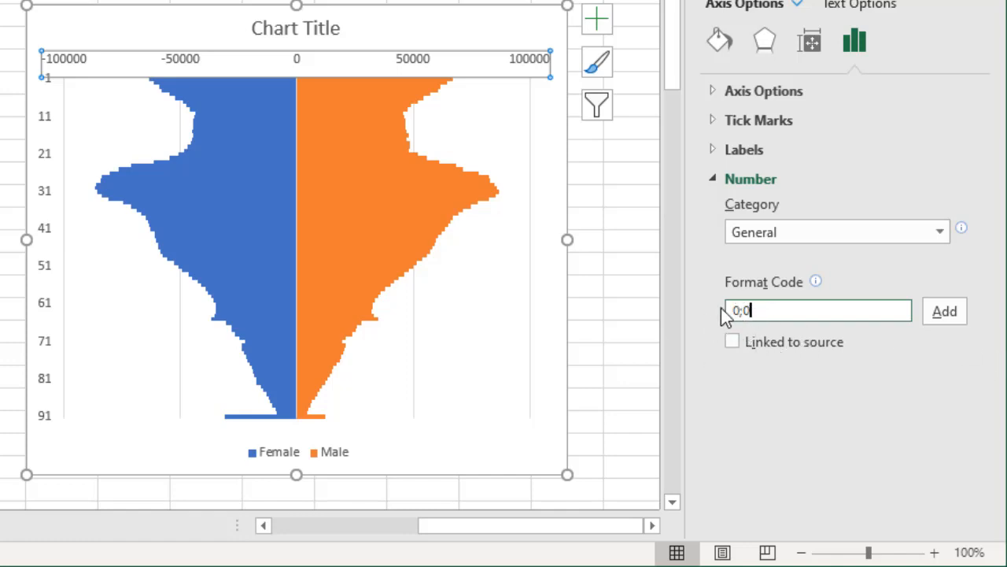
pyautogui.click(944, 311)
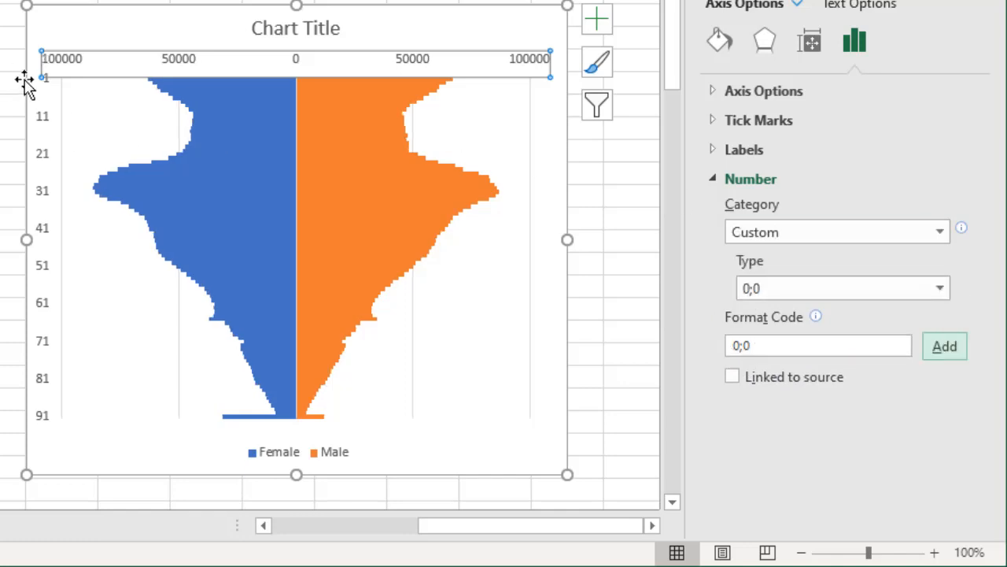
pyautogui.moveTo(680, 302)
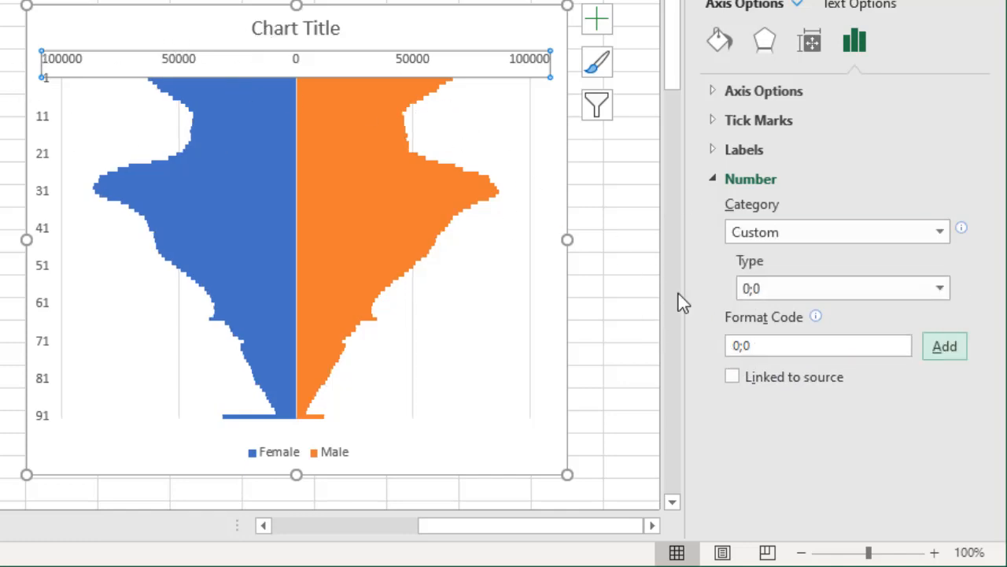
pyautogui.click(819, 346)
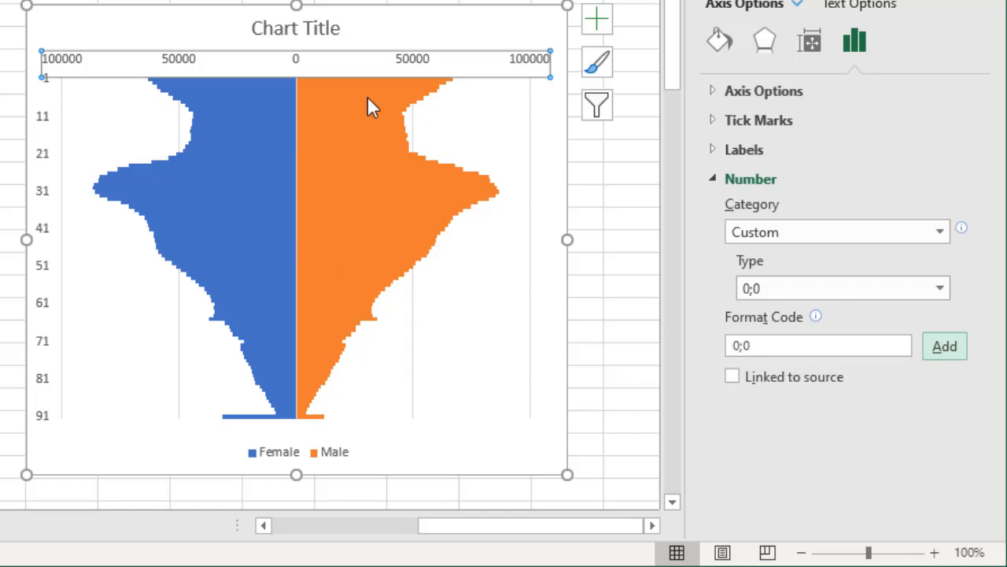
pyautogui.moveTo(756, 359)
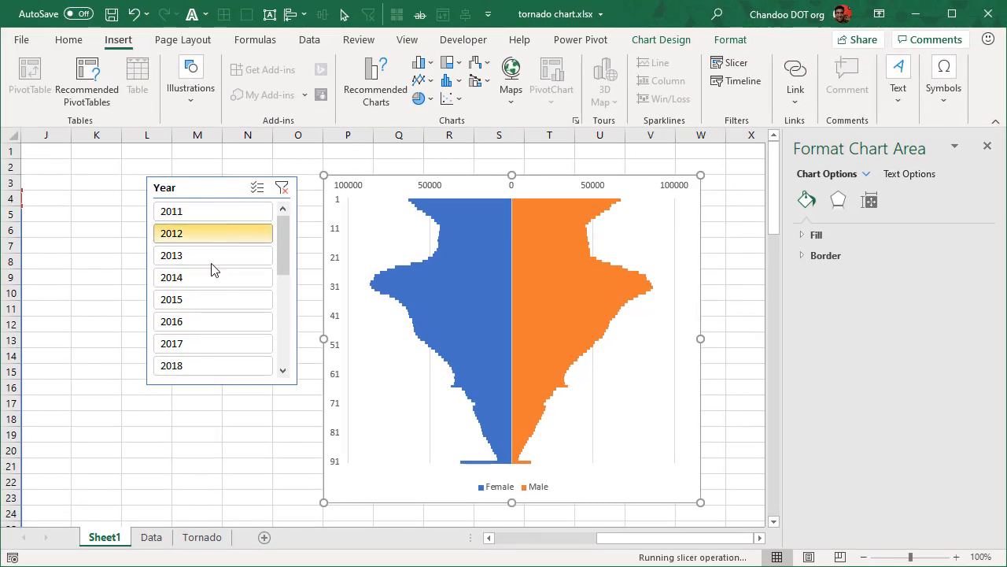
# Step: Filter the chart to 2014 and set the Year slicer to four columns
pyautogui.click(172, 277)
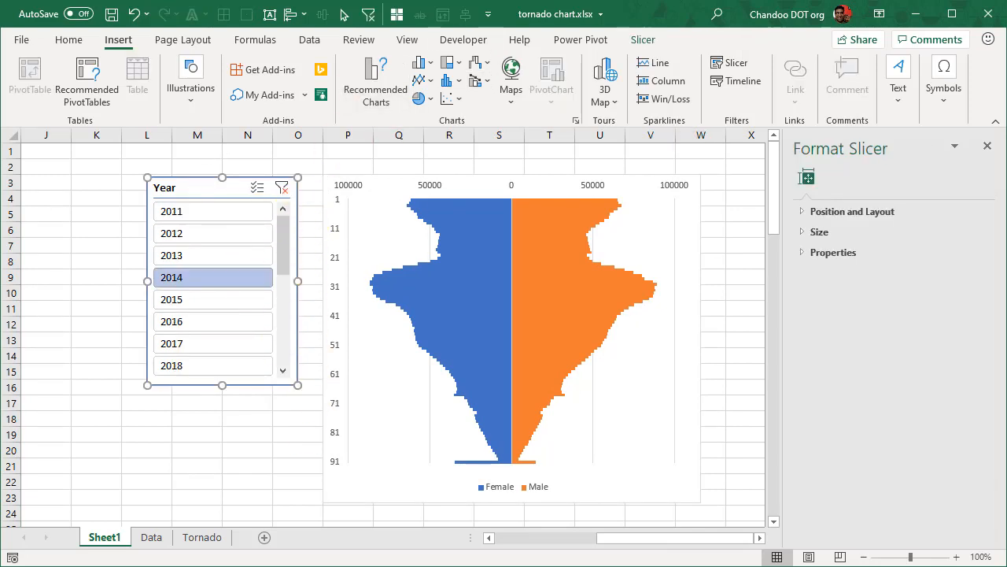
pyautogui.click(642, 39)
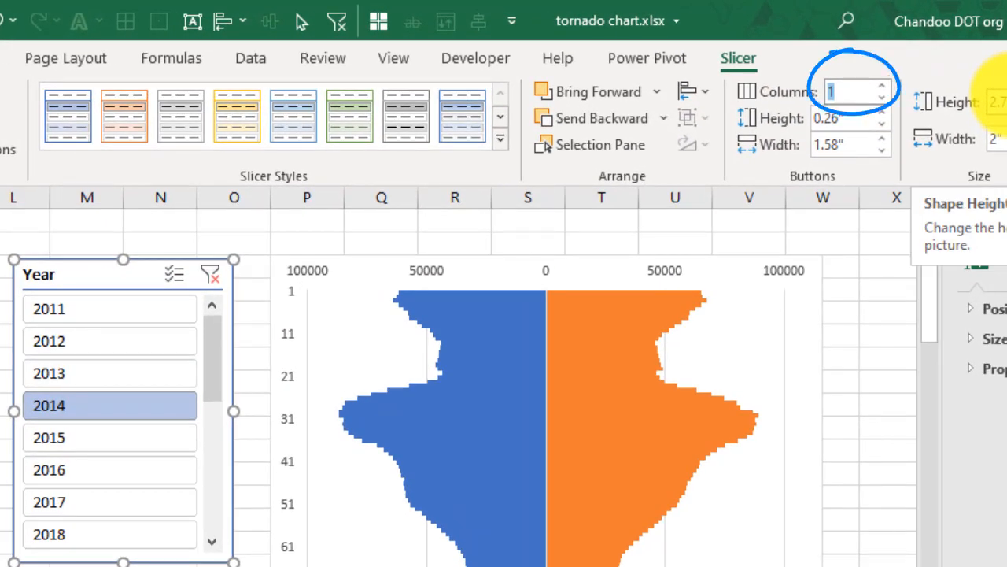
pyautogui.write('3')
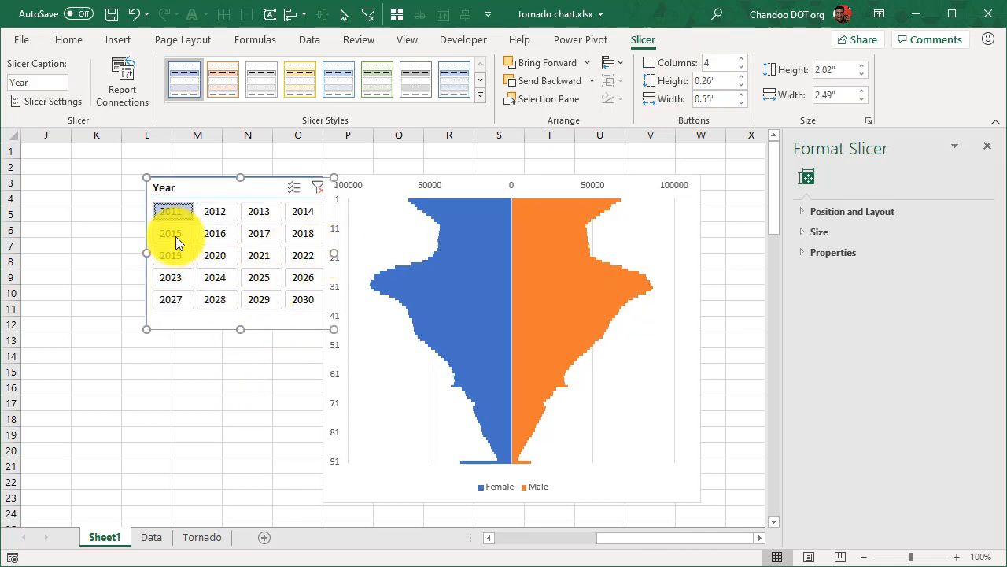
# Step: Show 2025 then 2028 in the slicer and deselect it
pyautogui.click(261, 277)
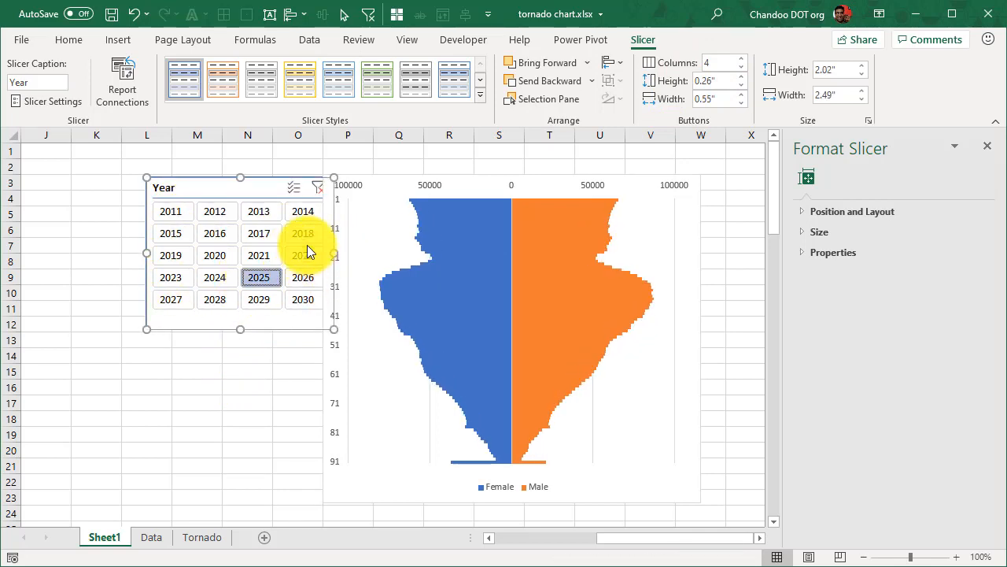
pyautogui.click(214, 300)
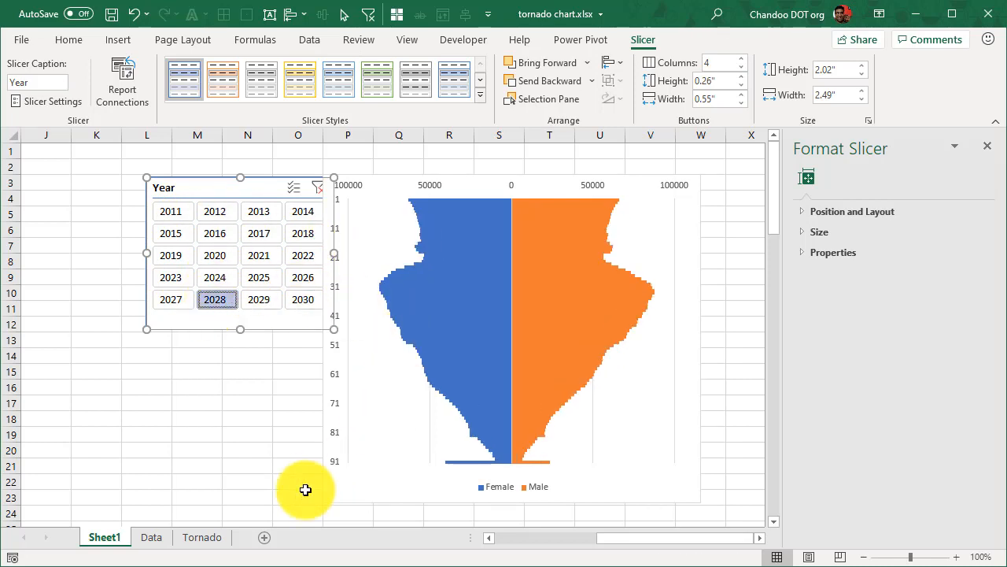
pyautogui.click(167, 419)
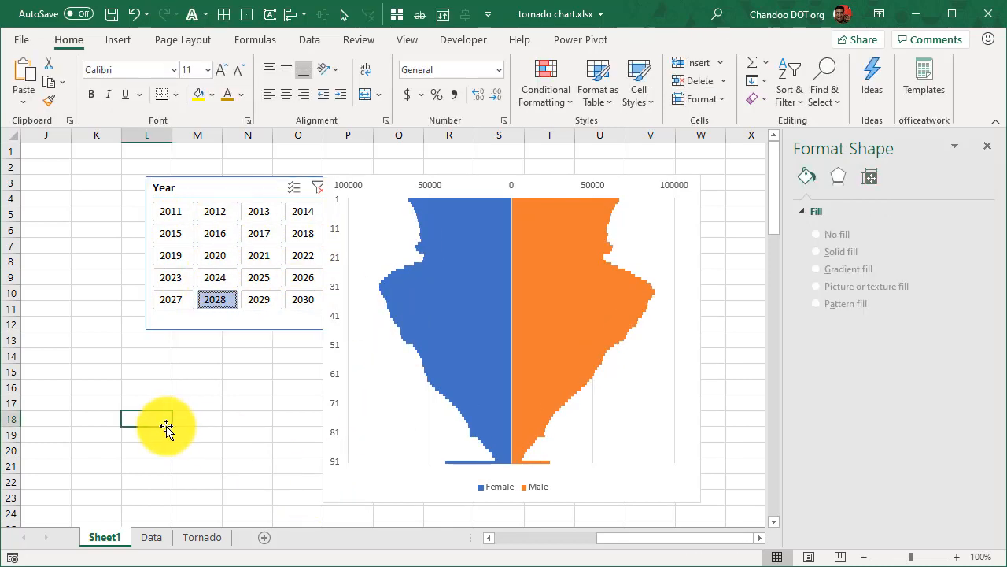
# Step: Switch to the Tornado sheet and show 2028 in its finished chart
pyautogui.click(202, 536)
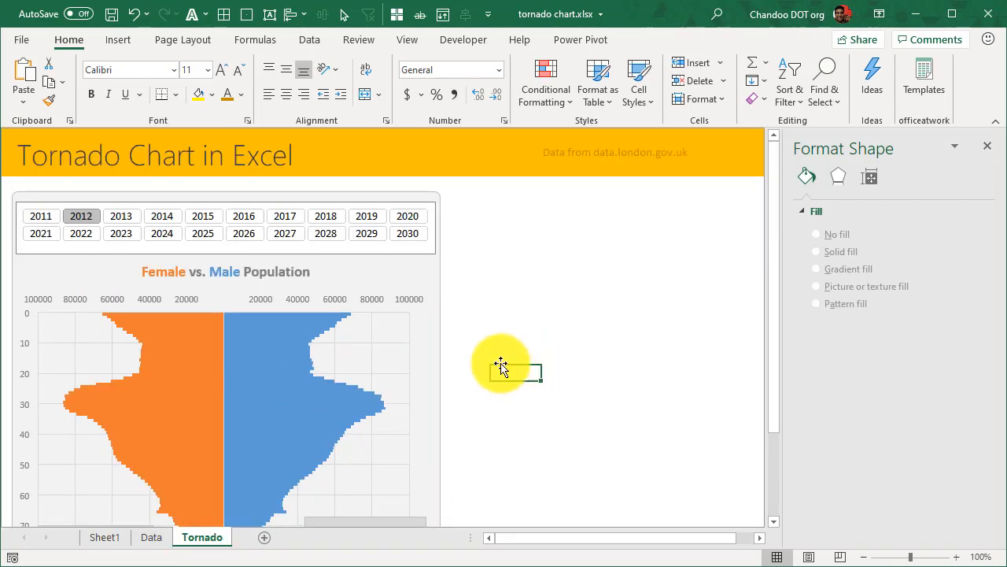
pyautogui.scroll(-3)
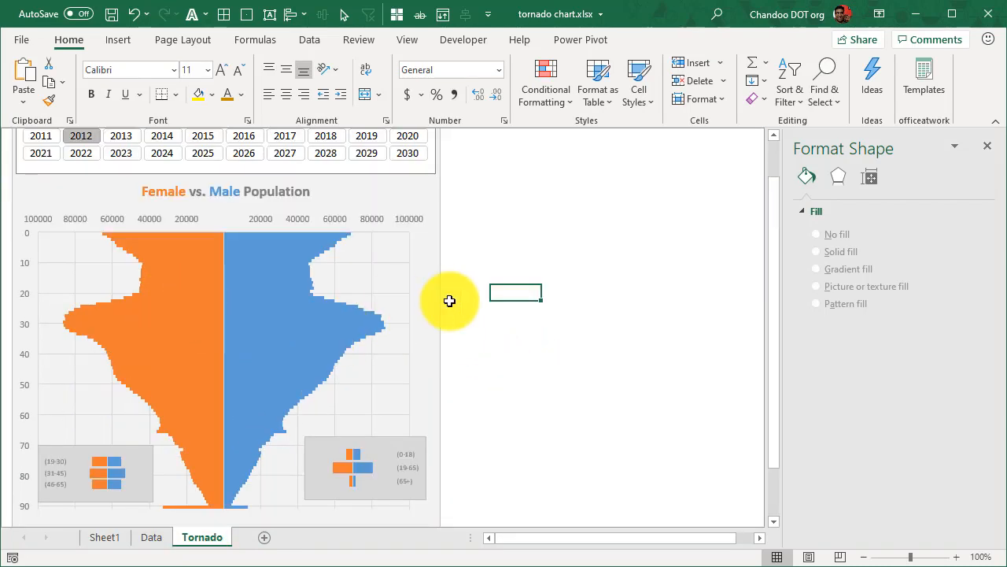
pyautogui.moveTo(161, 482)
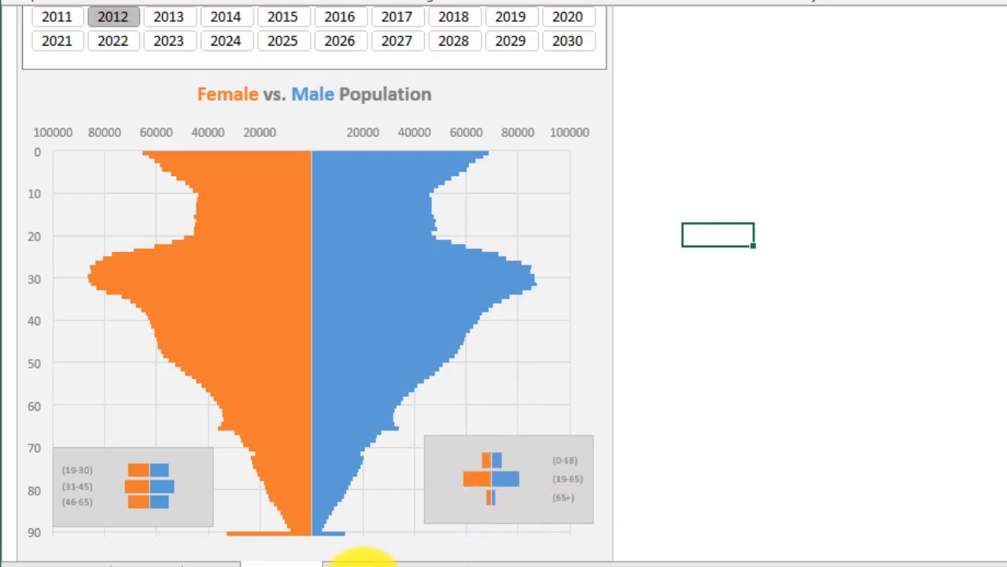
pyautogui.click(453, 40)
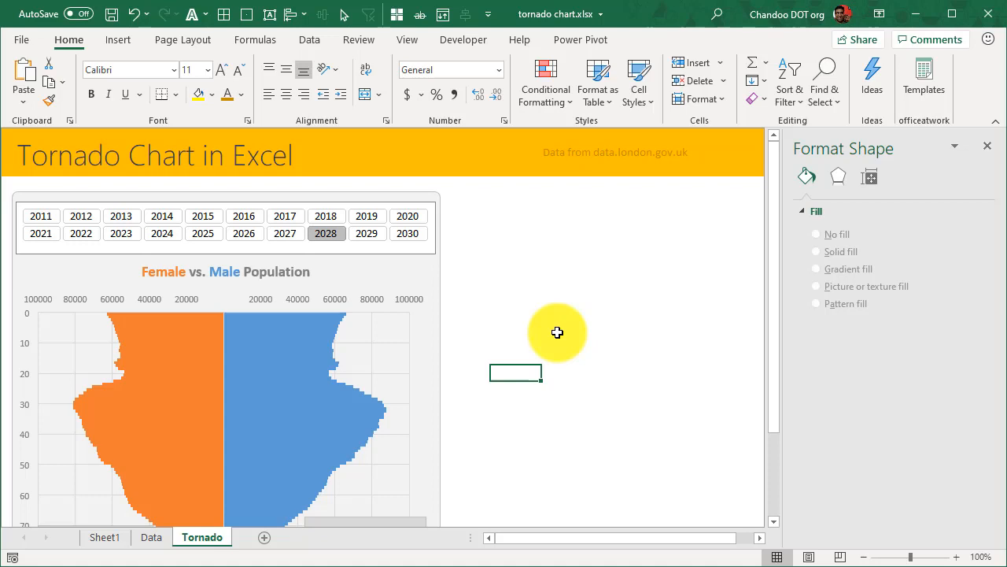
pyautogui.scroll(-3)
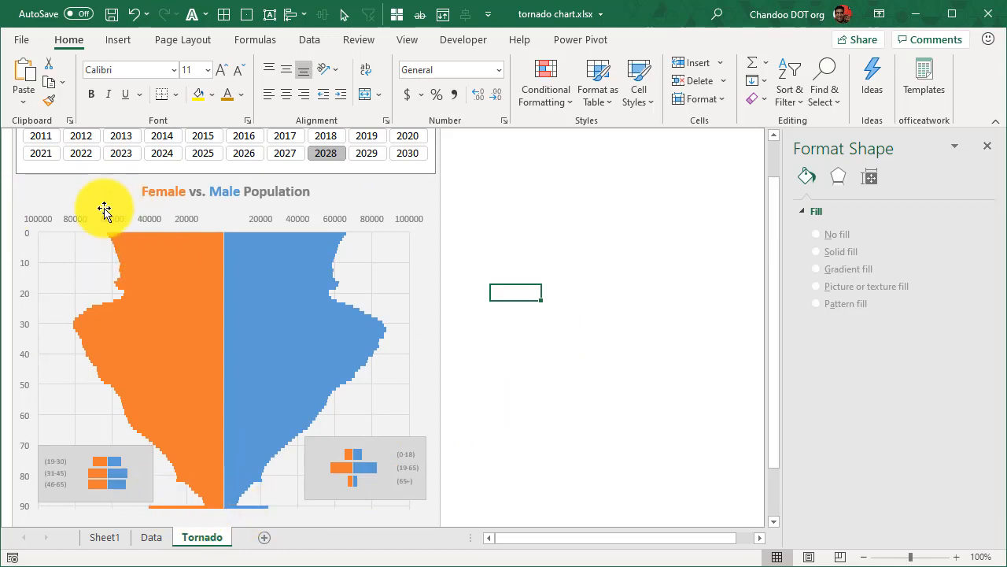
pyautogui.moveTo(104, 211)
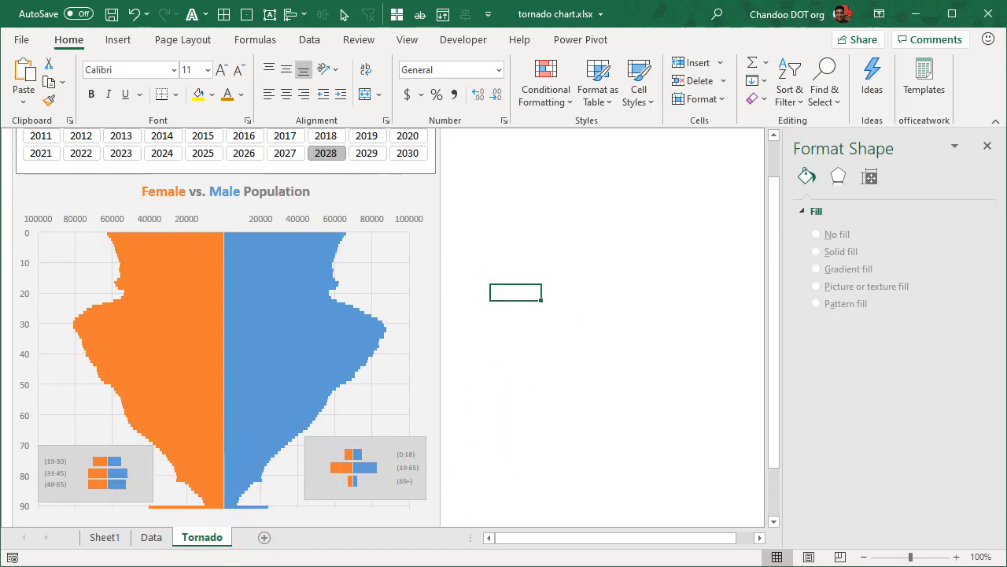
pyautogui.moveTo(690, 428)
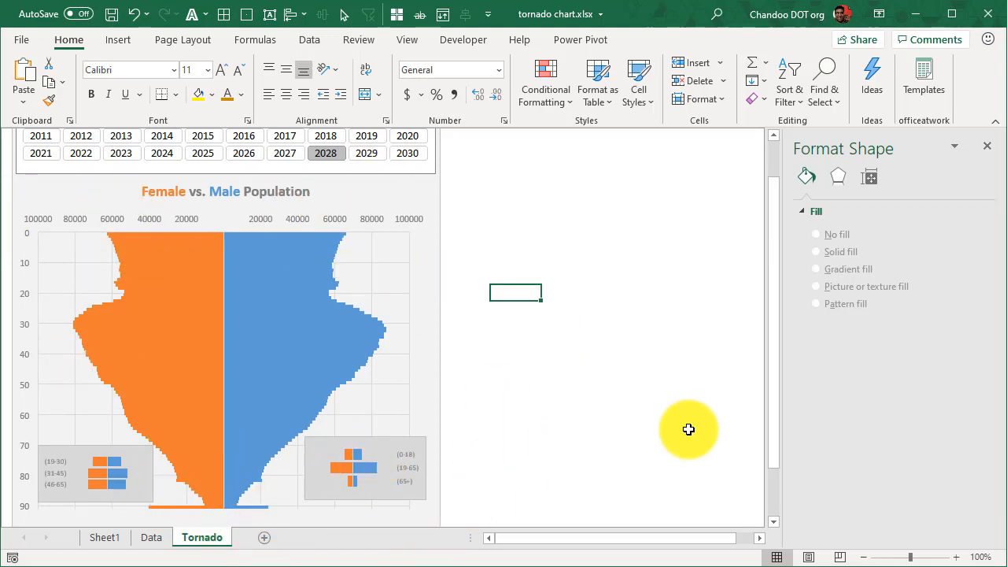